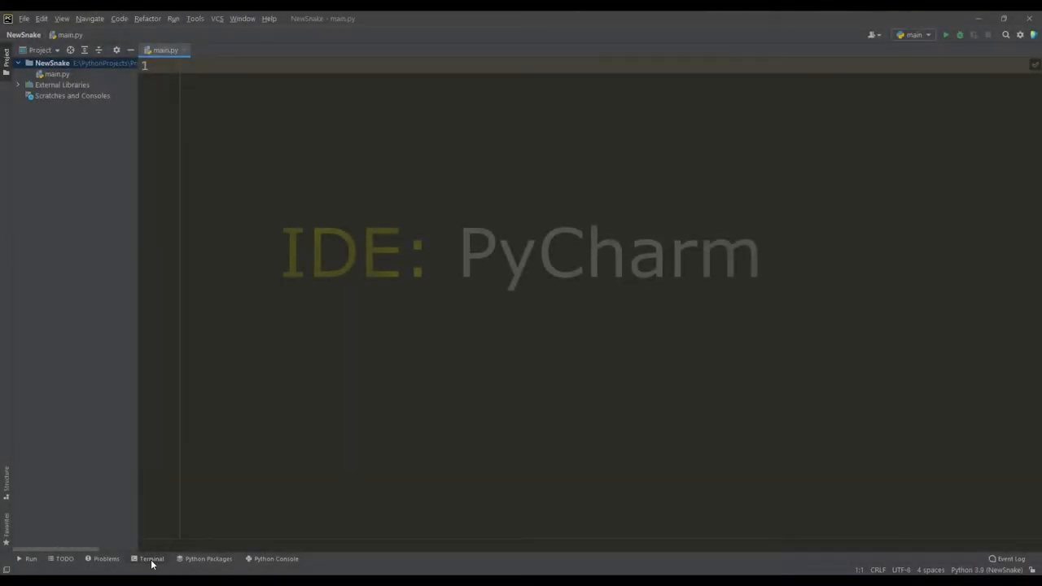
Step: Run pip install pygame in the project terminal
{"action": "left_click", "coordinate": [152, 559]}
{"action": "type", "text": "pip install pygame"}
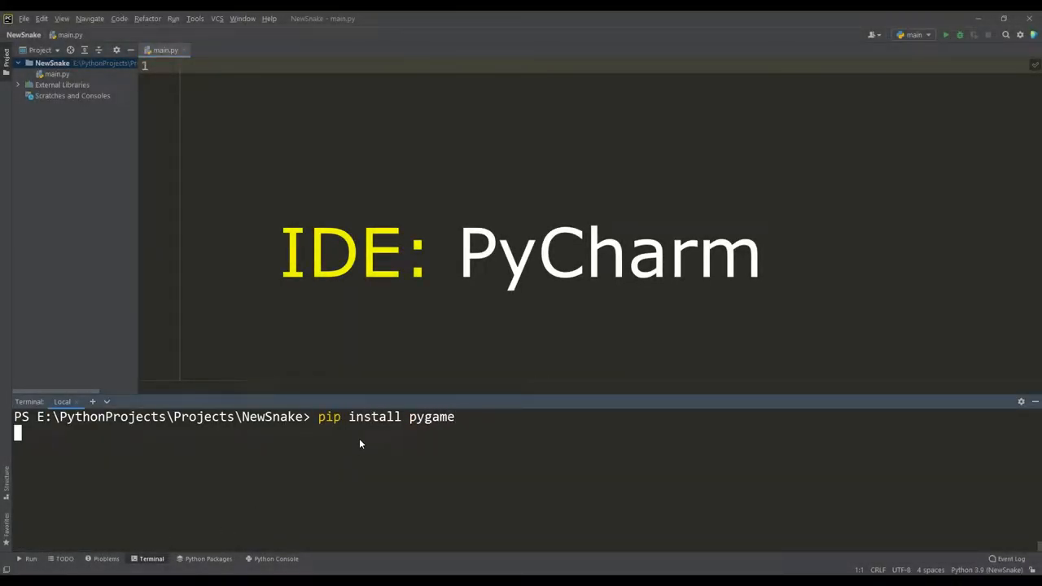
{"action": "key", "text": "Return"}
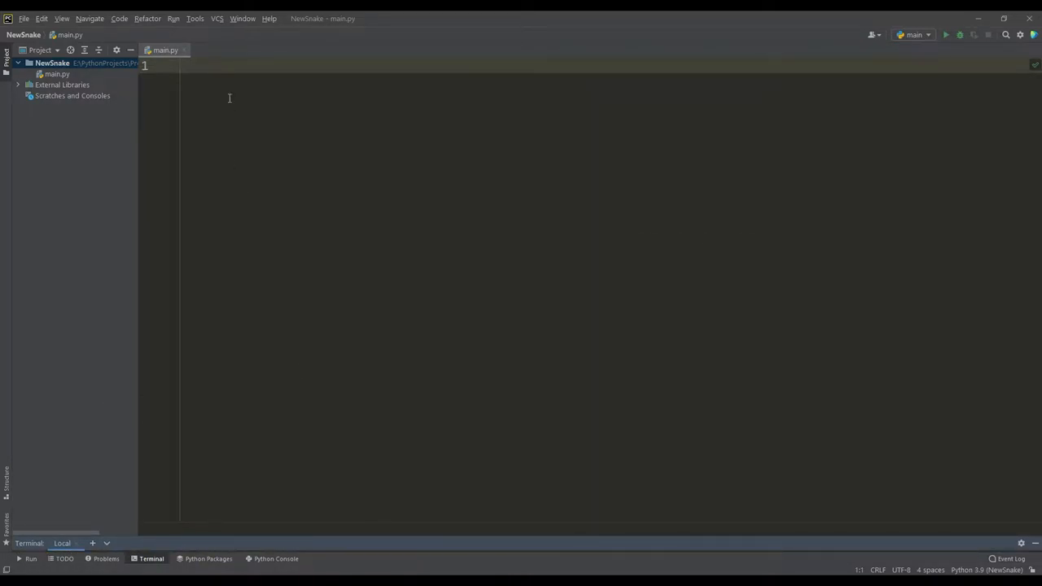
Step: Write import pygame as pg, a Game class with stub methods, and the __main__ block running it
{"action": "type", "text": "import pygame as pg"}
{"action": "type", "text": "def "}
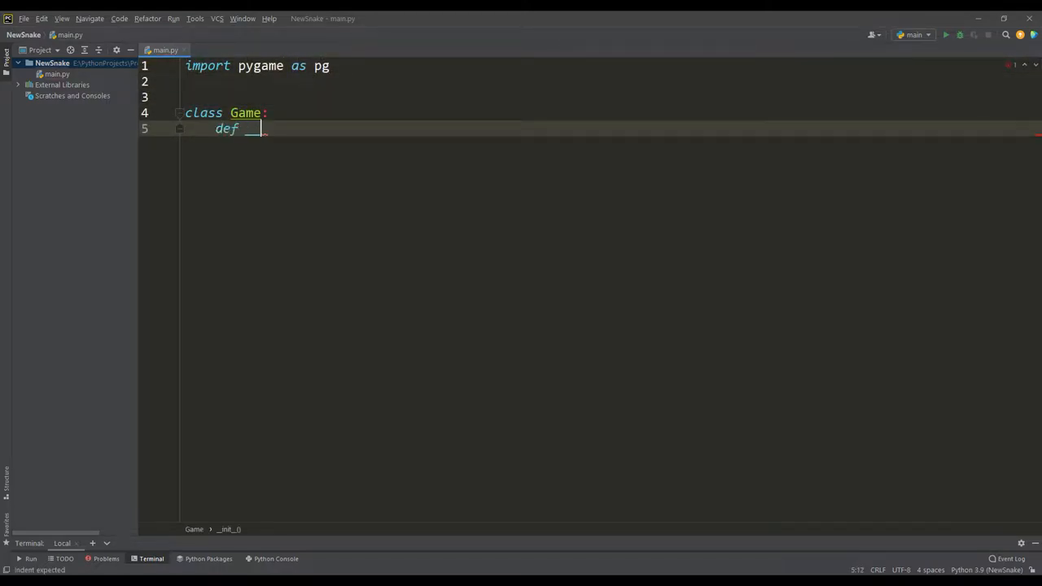
{"action": "type", "text": "__init__(self):"}
{"action": "type", "text": "def update(self"}
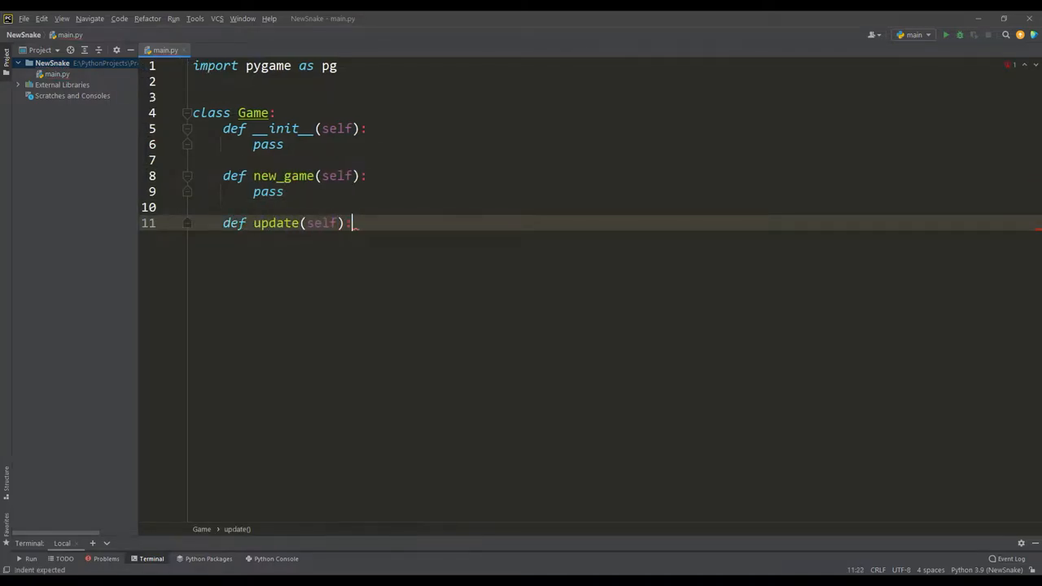
{"action": "type", "text": ":"}
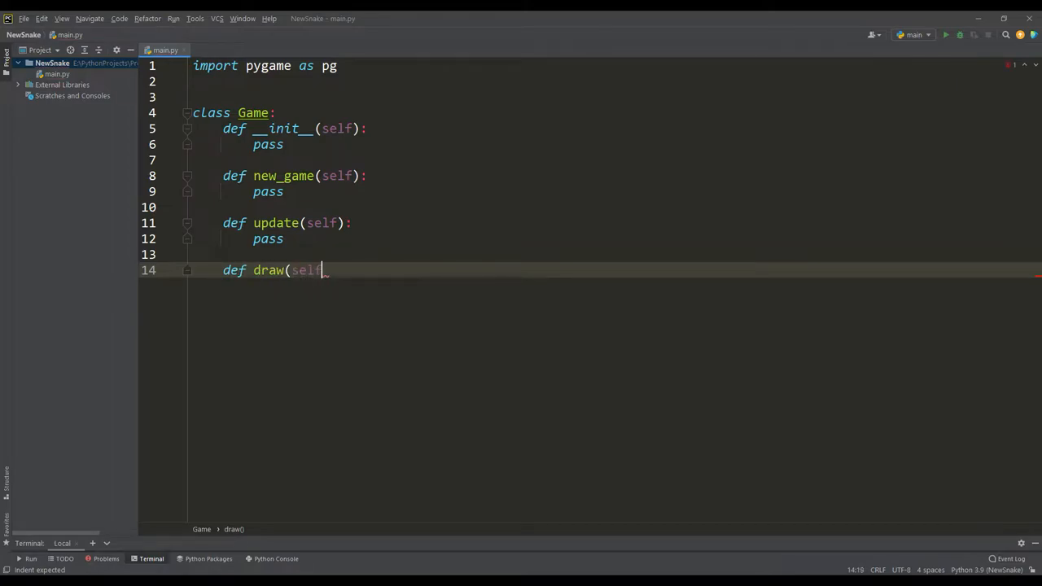
{"action": "type", "text": "):"}
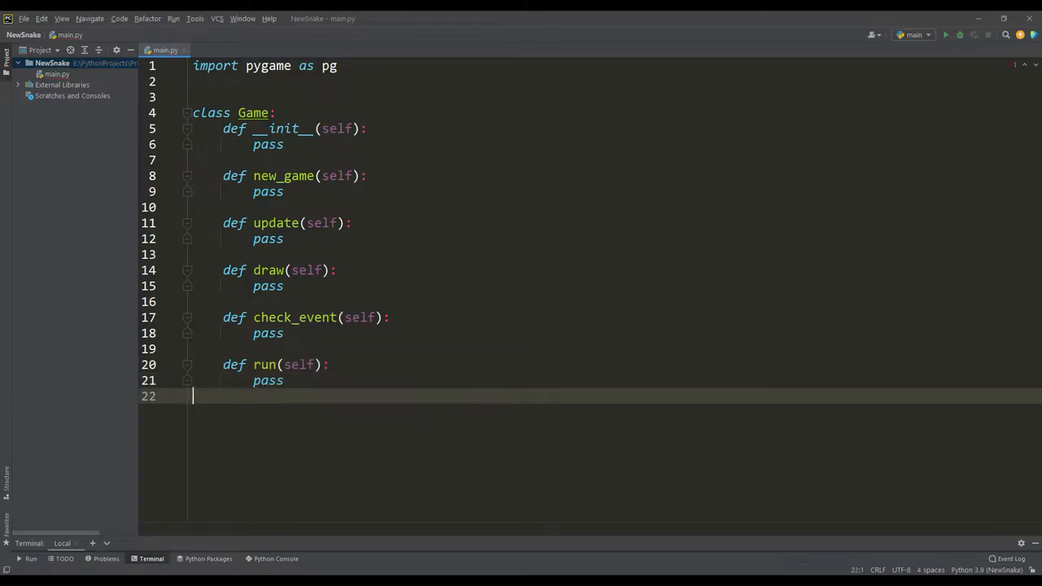
{"action": "type", "text": "if __name__ == '__main__':"}
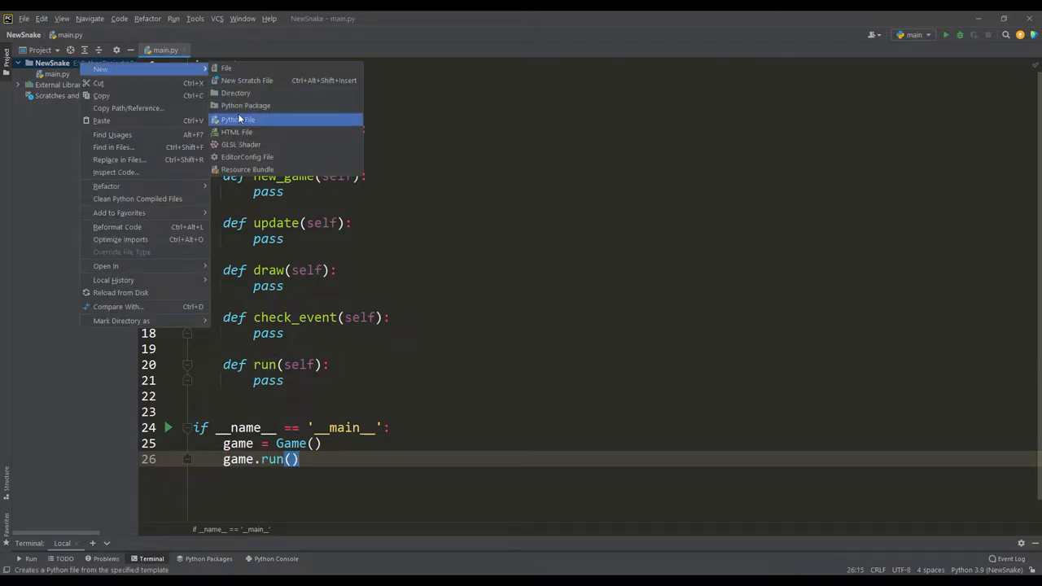
Step: Create game_objects.py with a pygame import and an empty Snake class
{"action": "left_click", "coordinate": [238, 120]}
{"action": "type", "text": "class Snak"}
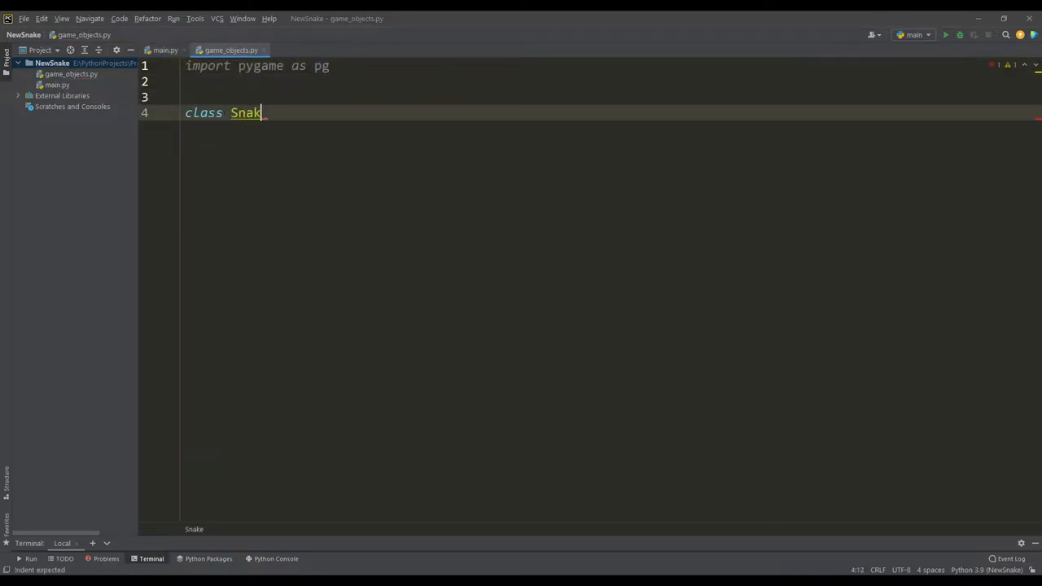
{"action": "type", "text": "e:"}
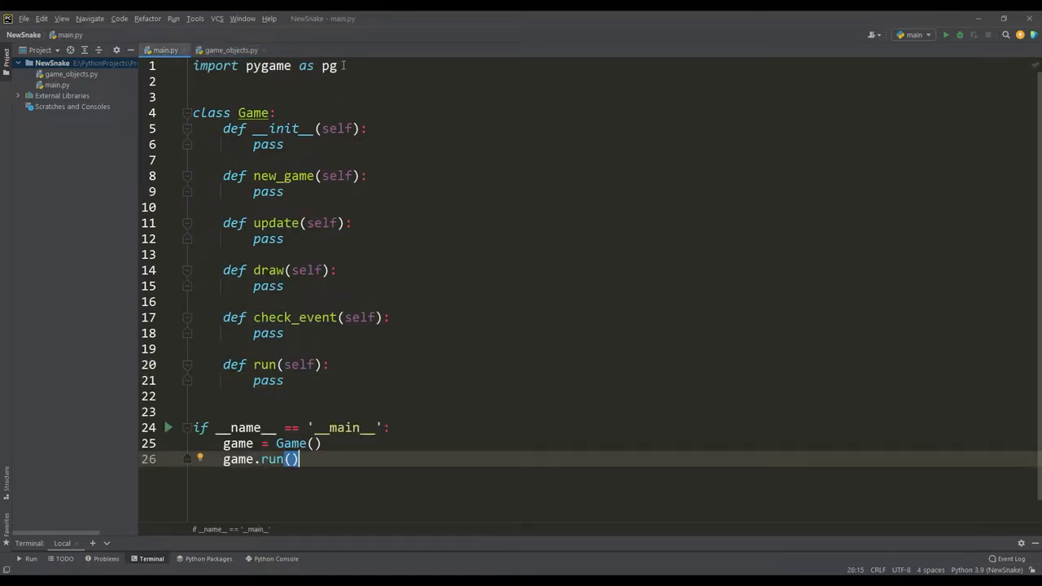
Step: Import game_objects and sys, then initialise pygame with a WINDOW_SIZE-squared display and a Clock
{"action": "type", "text": "from game_objects import *"}
{"action": "type", "text": "import sys"}
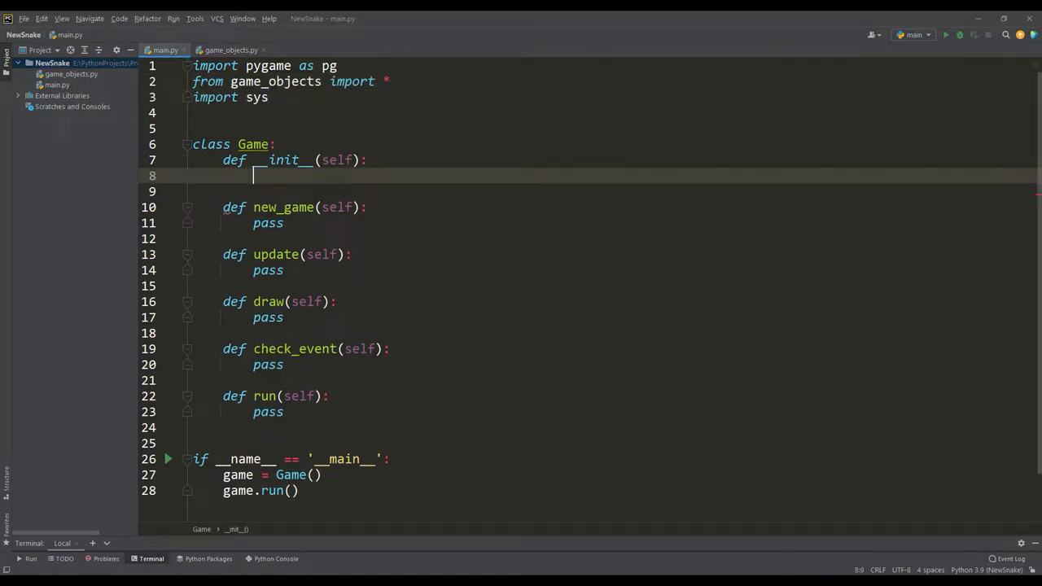
{"action": "type", "text": "pg.init()"}
{"action": "type", "text": "self.s"}
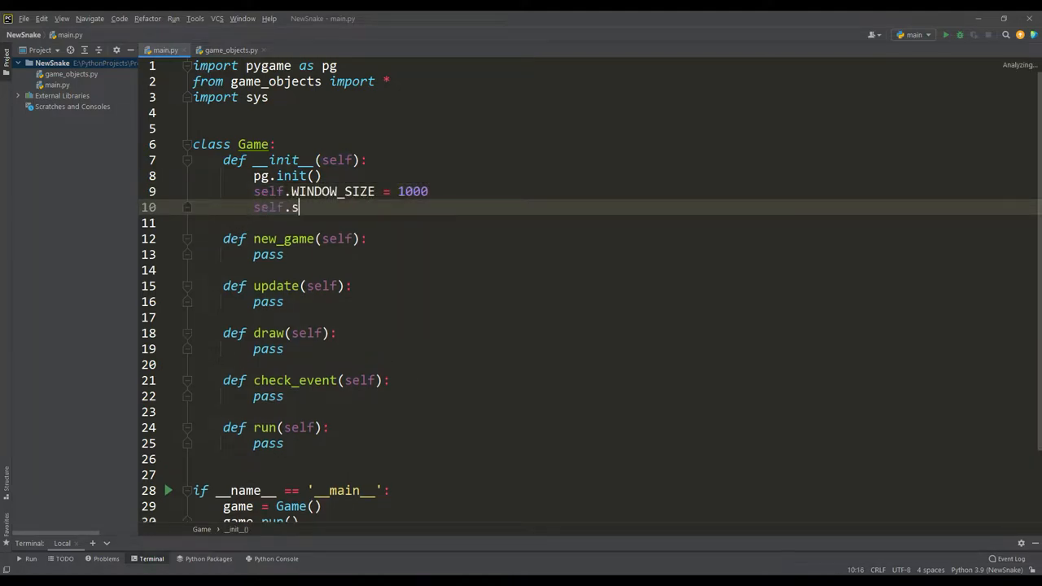
{"action": "type", "text": "creen = pg.display.set_mode(["}
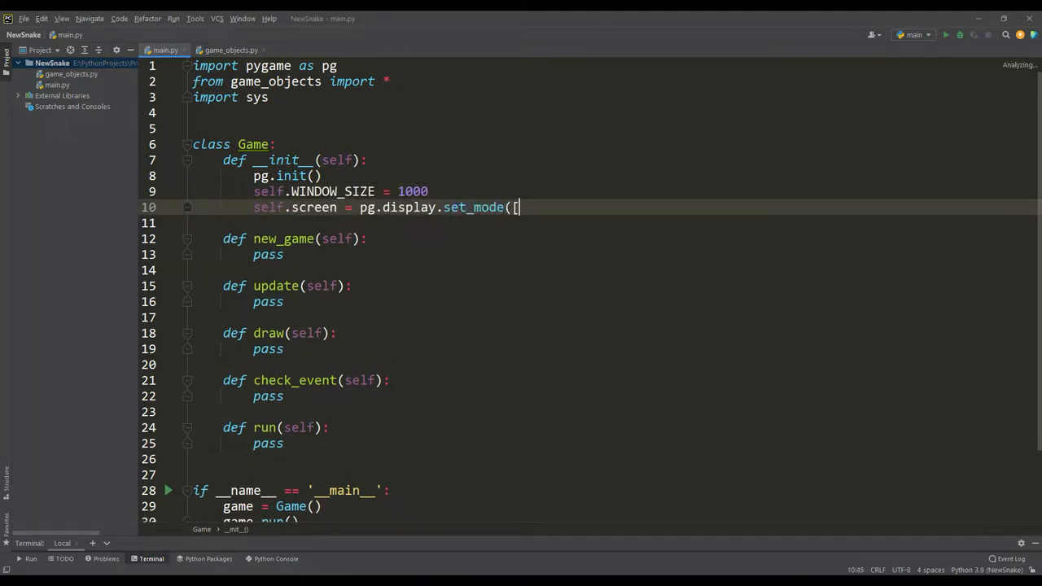
{"action": "type", "text": "self.WINDOW_SIZE] * 2)"}
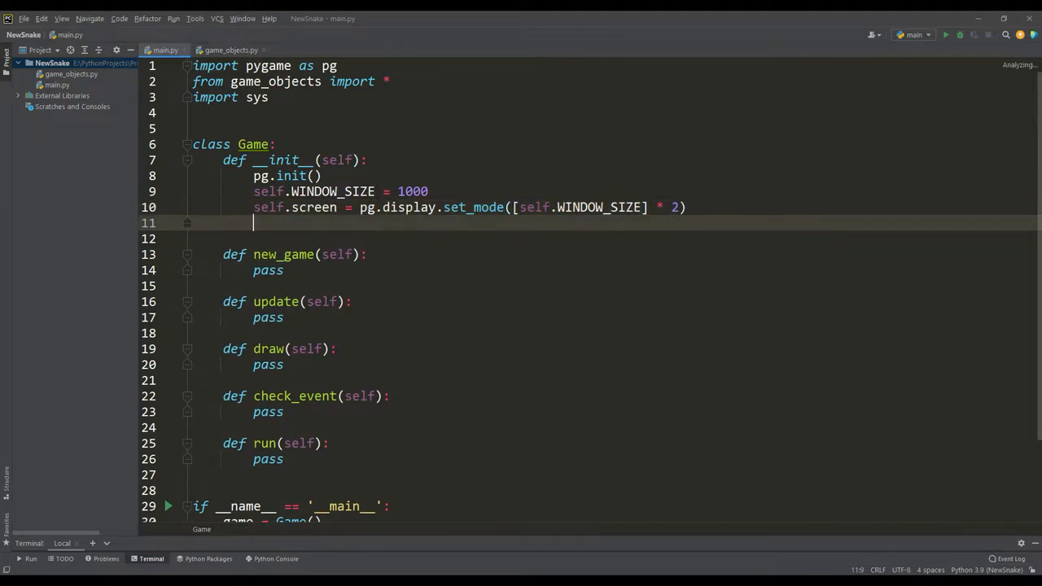
{"action": "type", "text": "self.clock = pg.time.Clock()"}
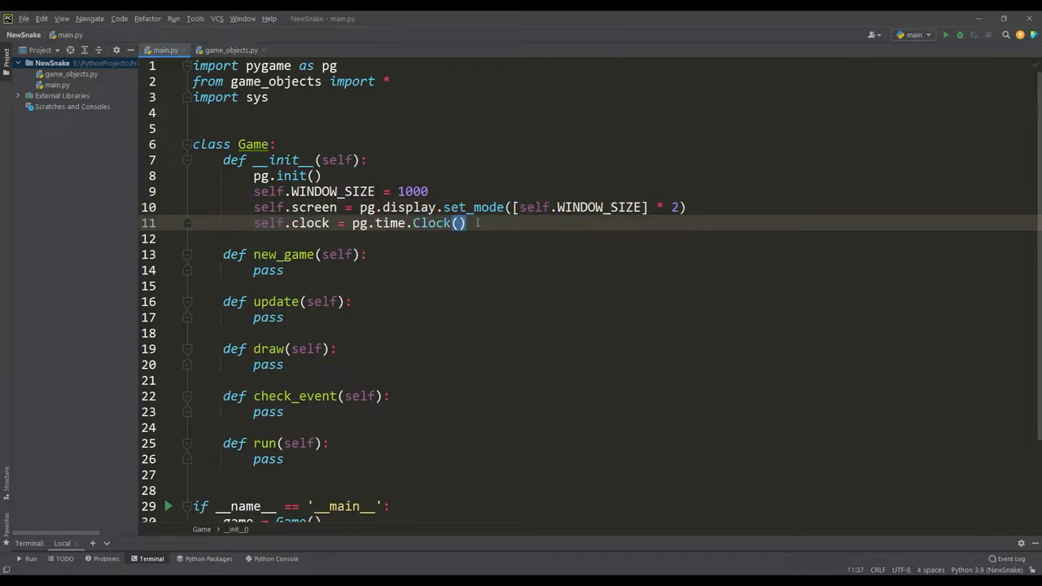
Step: Flip the display and tick in update, fill the screen black in draw, and exit on quit
{"action": "type", "text": "pg.display.flip("}
{"action": "type", "text": "self.clock.tick(60"}
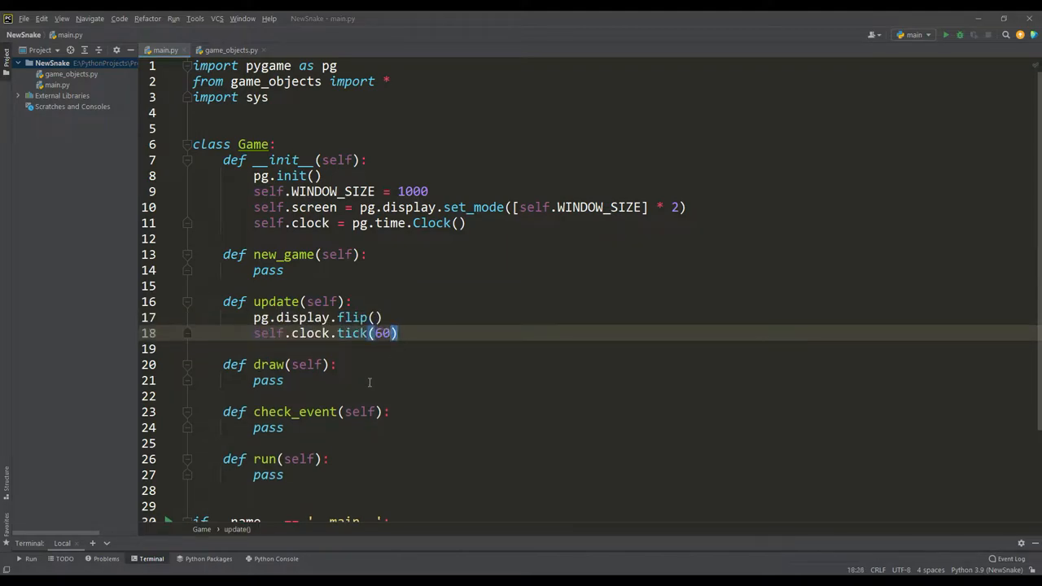
{"action": "type", "text": "self.screen.fill('black"}
{"action": "type", "text": "pg.quit("}
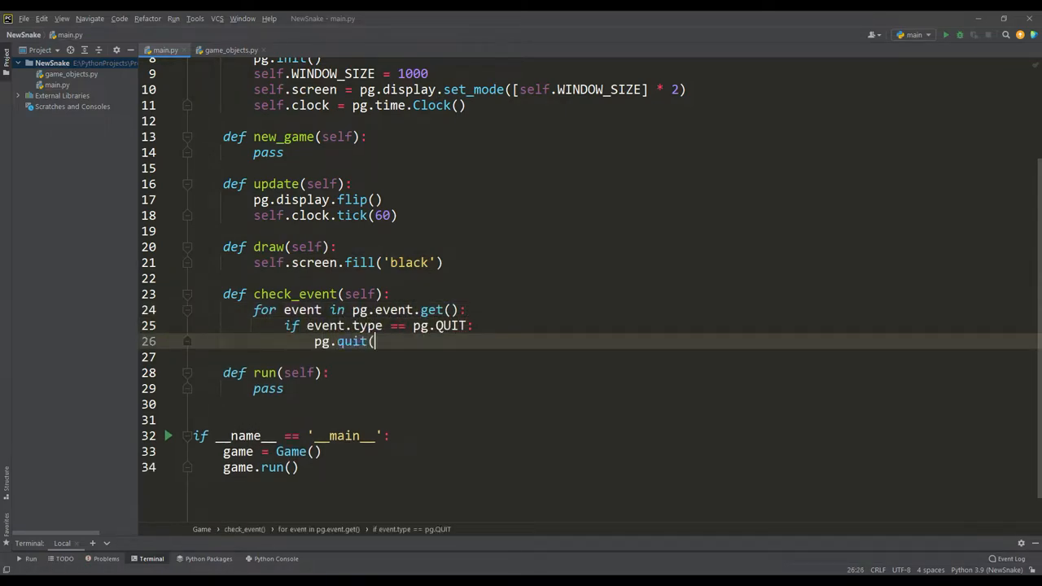
{"action": "type", "text": "sys.exit()"}
{"action": "type", "text": "self."}
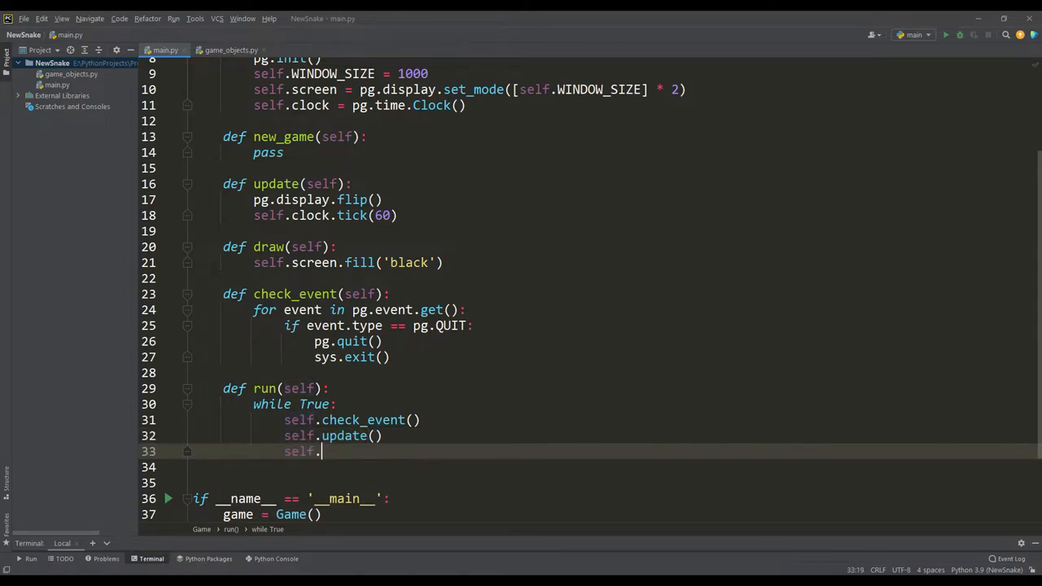
Step: Run main.py and confirm an empty black pygame window opens
{"action": "left_click", "coordinate": [945, 34]}
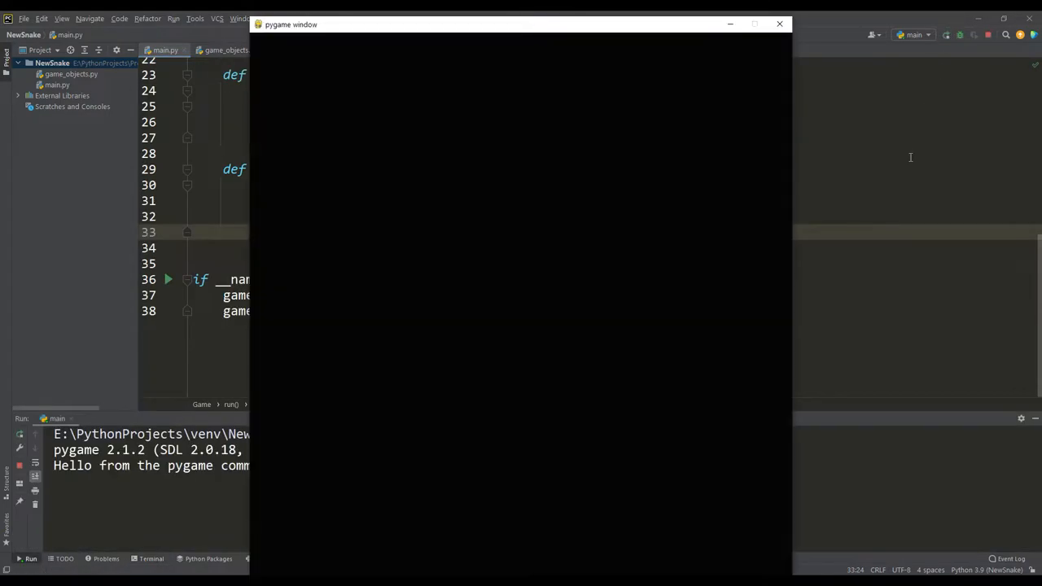
{"action": "mouse_move", "coordinate": [819, 102]}
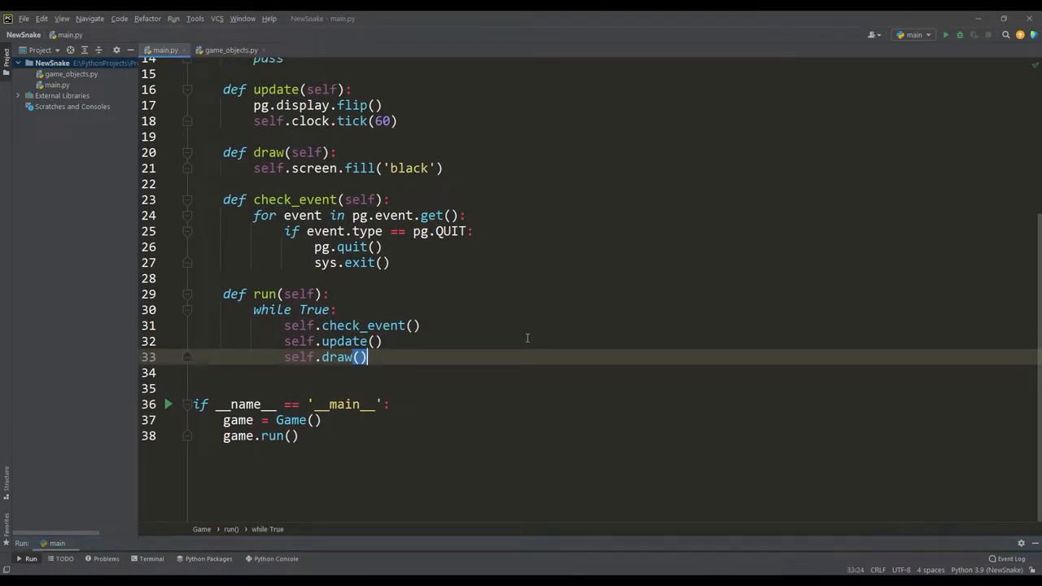
{"action": "scroll", "scroll_direction": "up", "scroll_amount": 3}
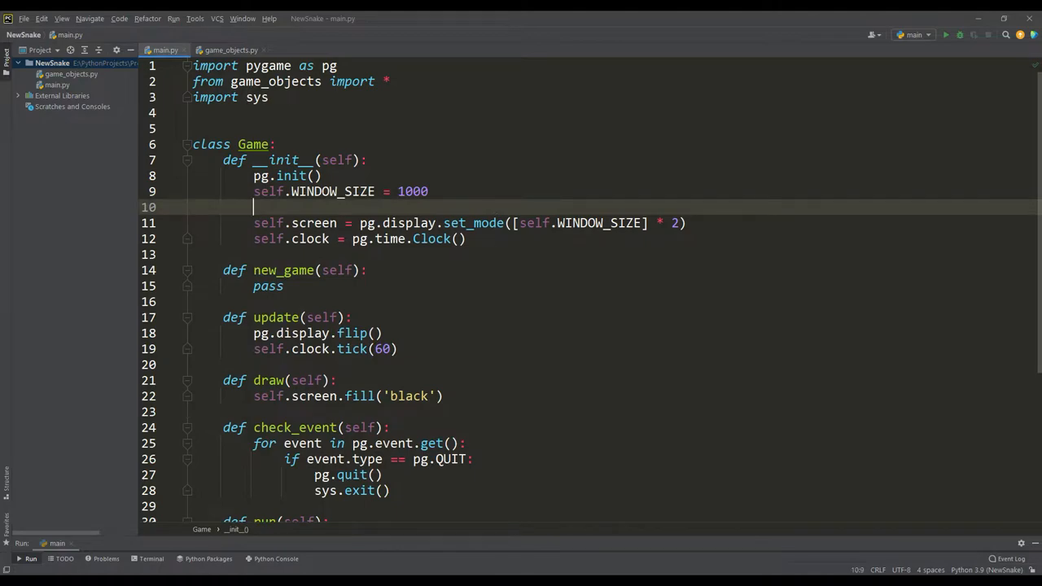
Step: Add TILE_SIZE = 50 and a draw_grid method drawing grey grid lines, called each frame, and test it
{"action": "type", "text": "self.TILE_SIZE = 50"}
{"action": "type", "text": "[pg.draw"}
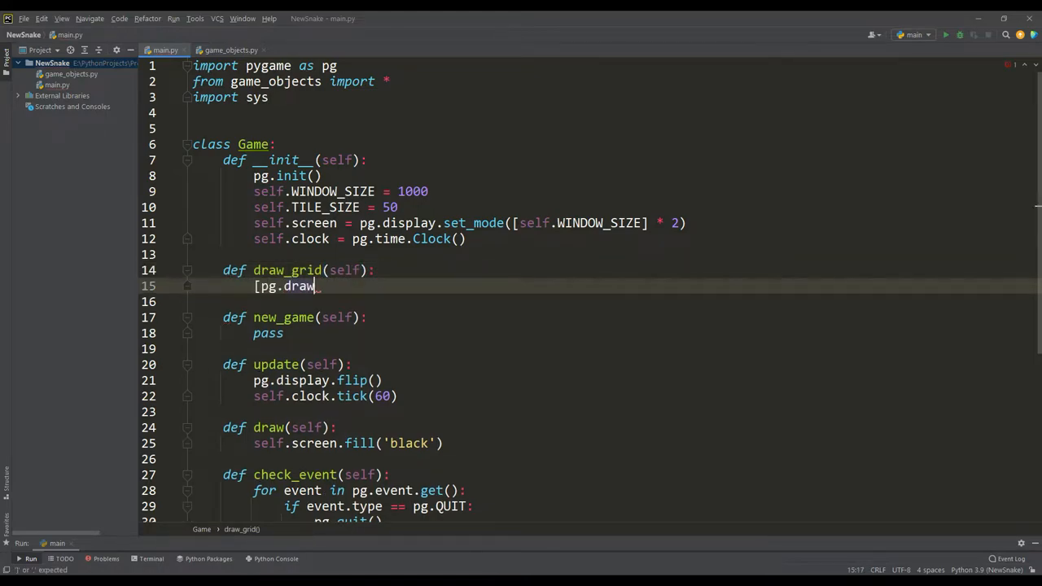
{"action": "type", "text": ".line(self.screen, [50] * 3, (x, 0), (x, self.WINDOW_SIZE"}
{"action": "type", "text": "[pg.draw.line(self."}
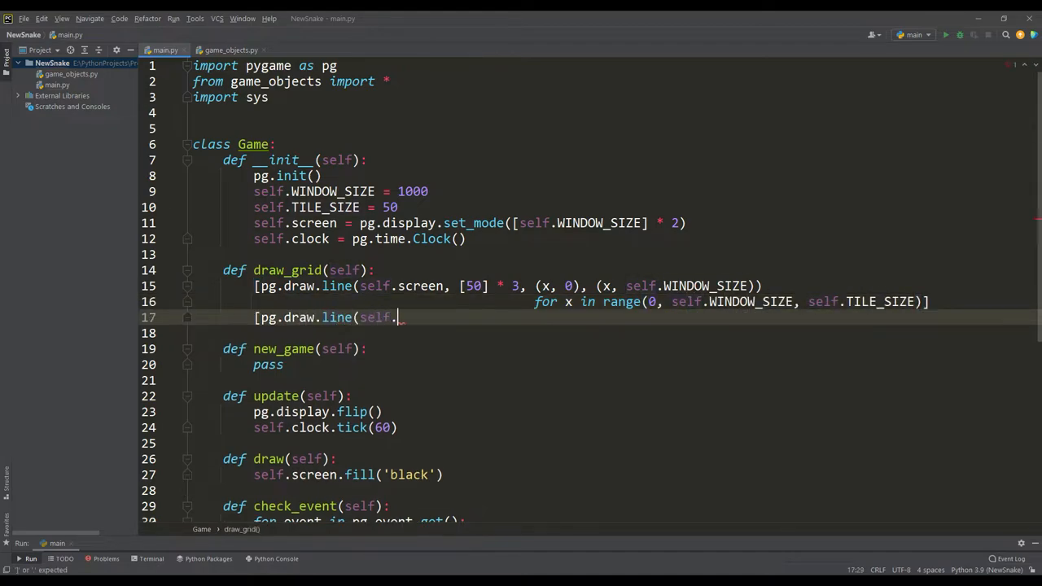
{"action": "type", "text": "screen, [50] * 3, (0, y), (self.WINDOW_SIZE, y))"}
{"action": "left_click", "coordinate": [588, 334]}
{"action": "type", "text": "for y in range(0, self.WINDOW_SIZE, self.TILE_SIZE)]"}
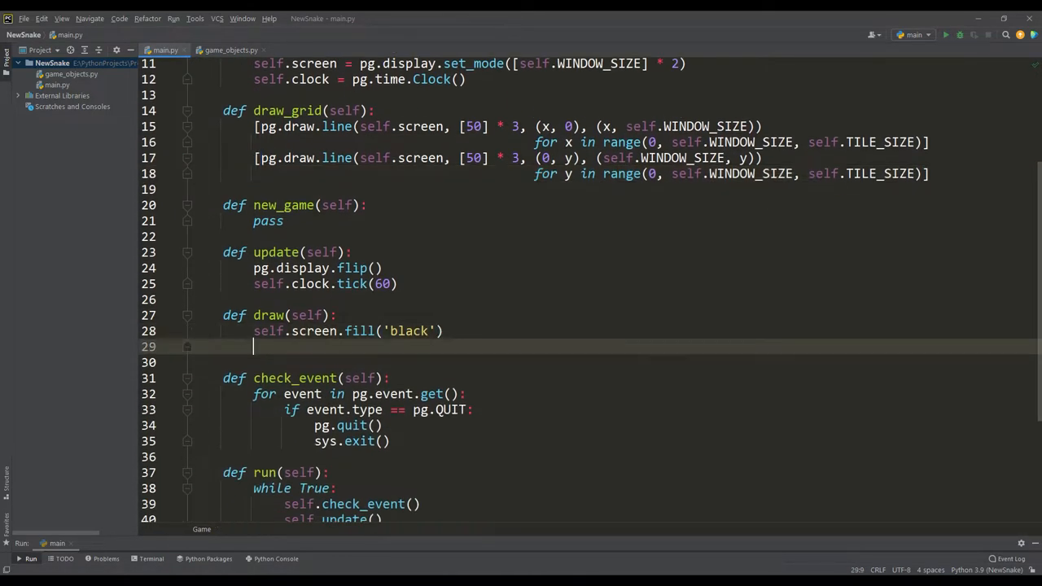
{"action": "type", "text": "self.draw_grid()"}
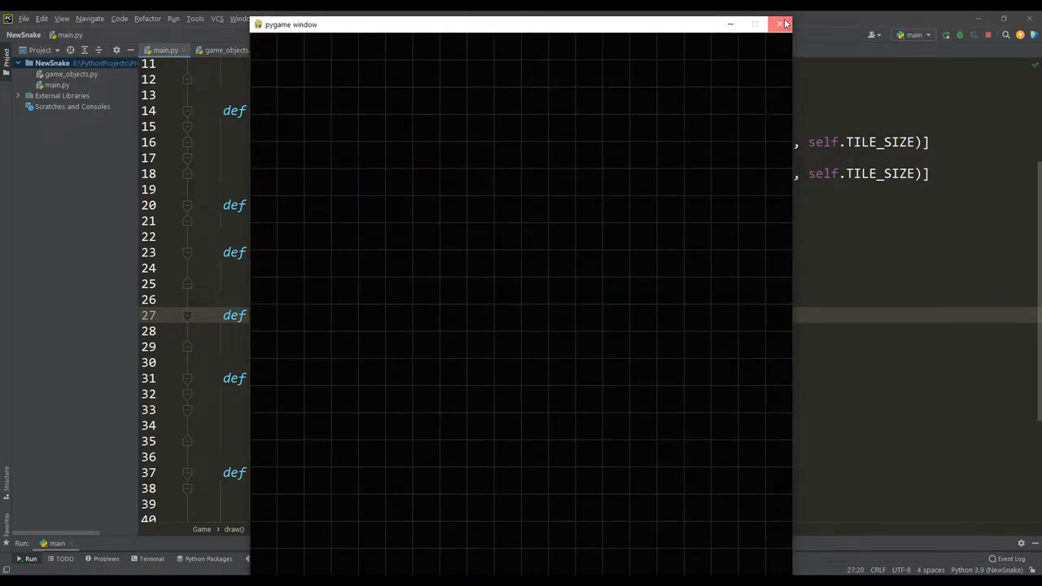
{"action": "left_click", "coordinate": [781, 24]}
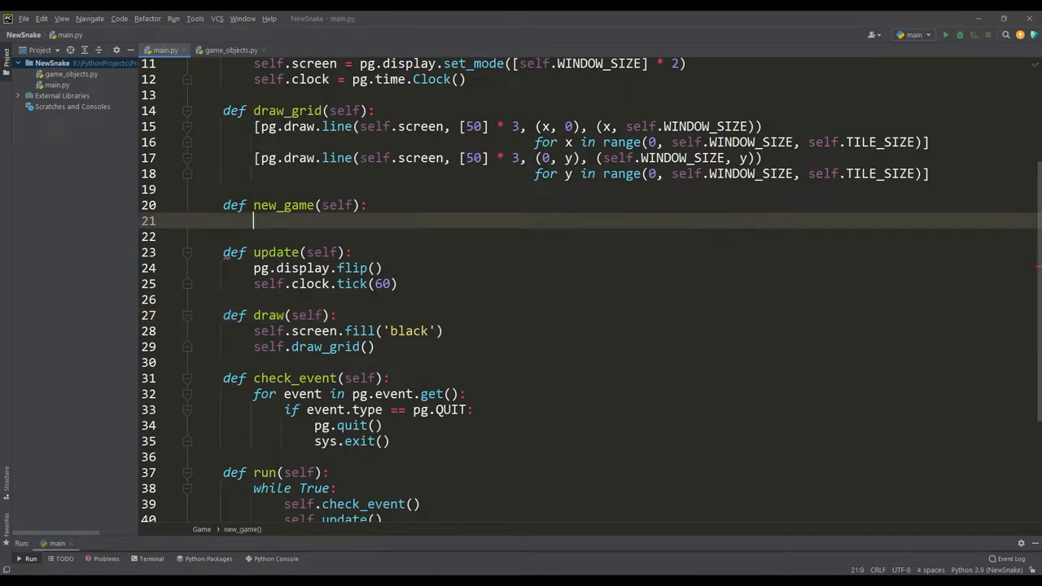
Step: Create Snake and Food in new_game, update the snake and draw the food each frame
{"action": "type", "text": "self.snake = Snake(self)"}
{"action": "type", "text": "self.snake.update("}
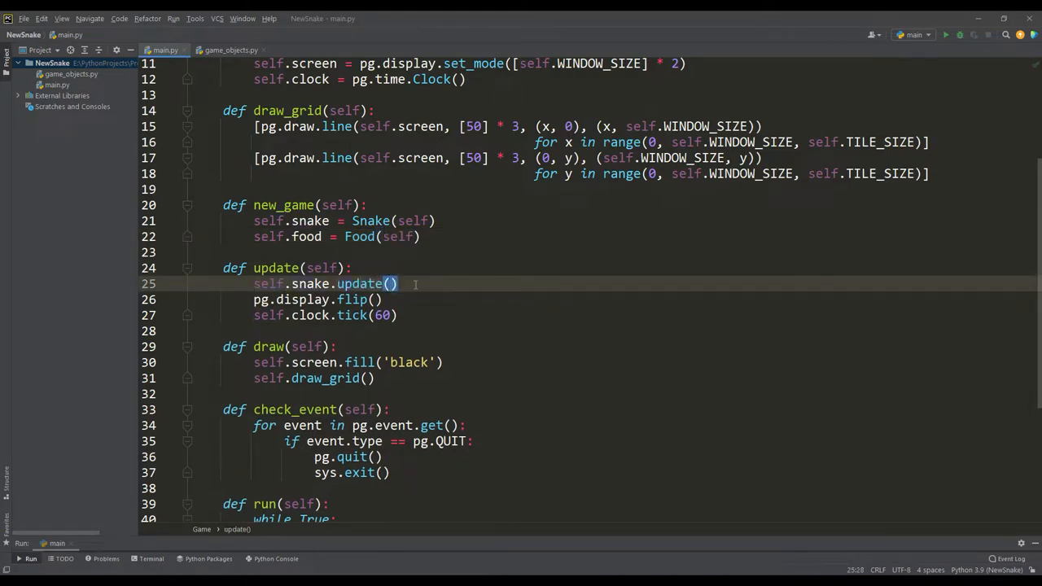
{"action": "type", "text": "self.food.draw("}
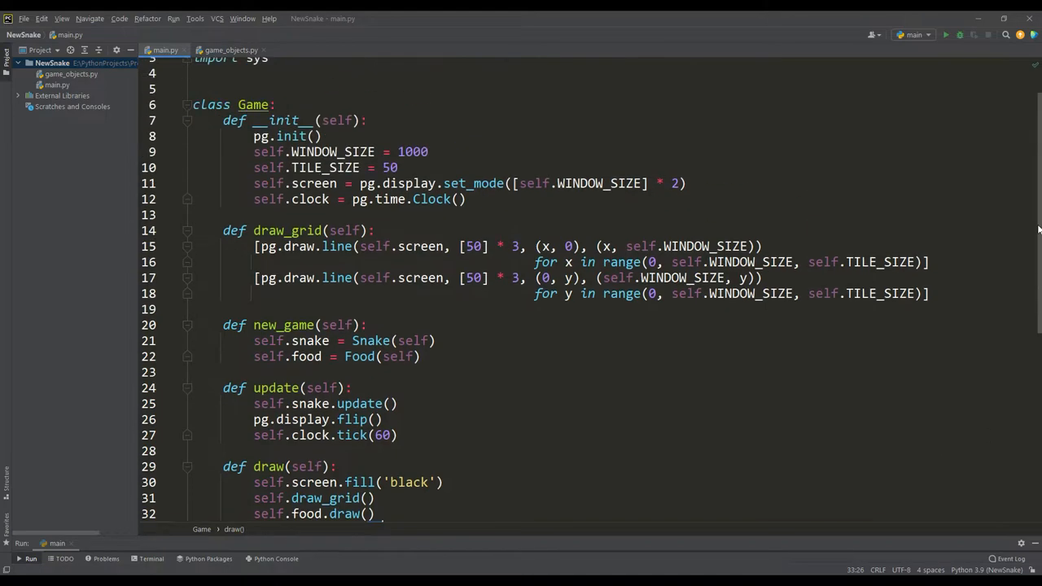
{"action": "type", "text": "self.n"}
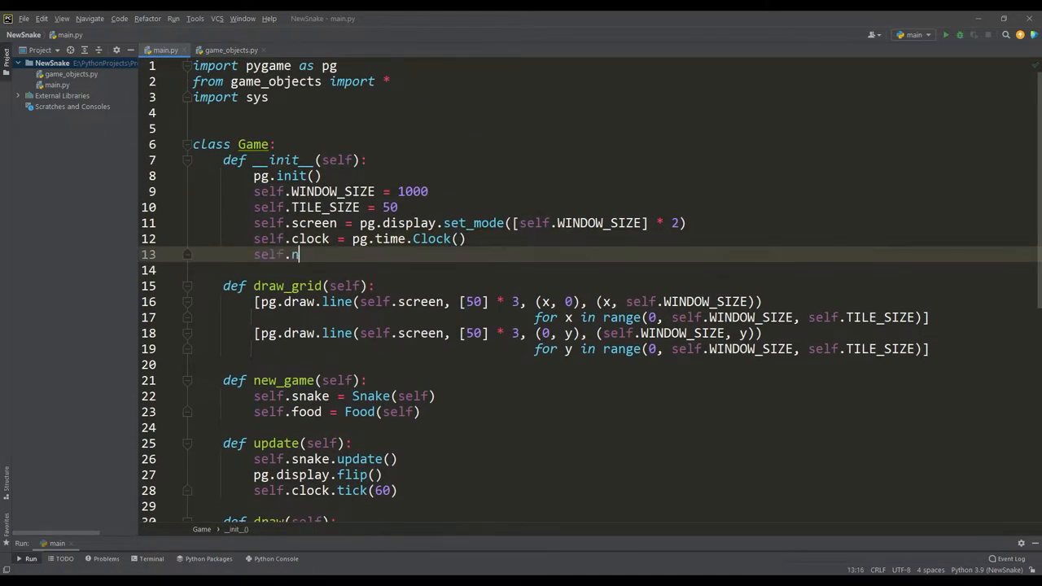
{"action": "left_click", "coordinate": [231, 49]}
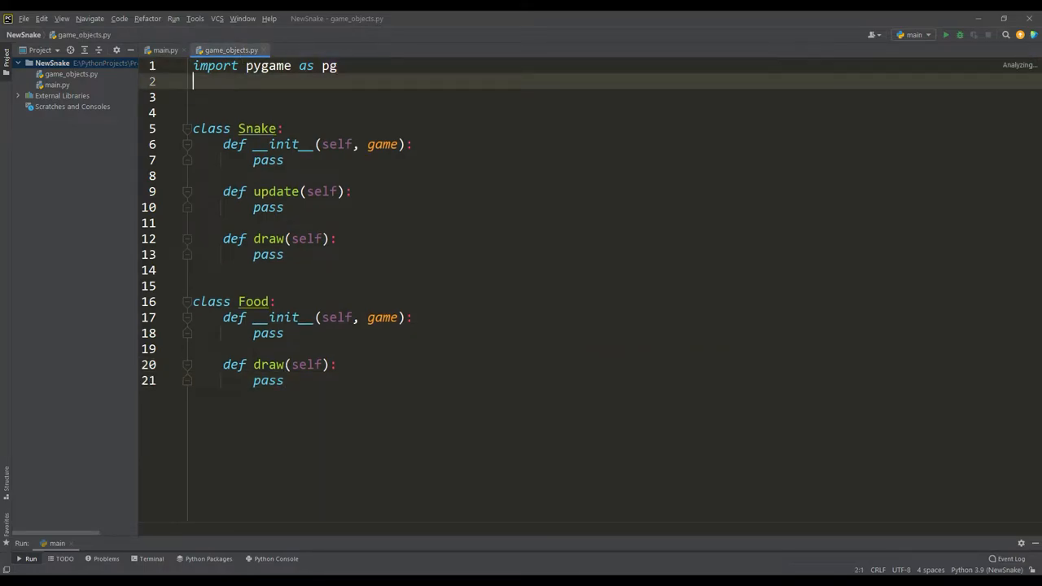
Step: Import randrange and give Snake the game, tile size and a TILE_SIZE-2 square rect
{"action": "type", "text": "from random import randrange"}
{"action": "left_click", "coordinate": [617, 113]}
{"action": "type", "text": "vec2 = pg.math.Vector2"}
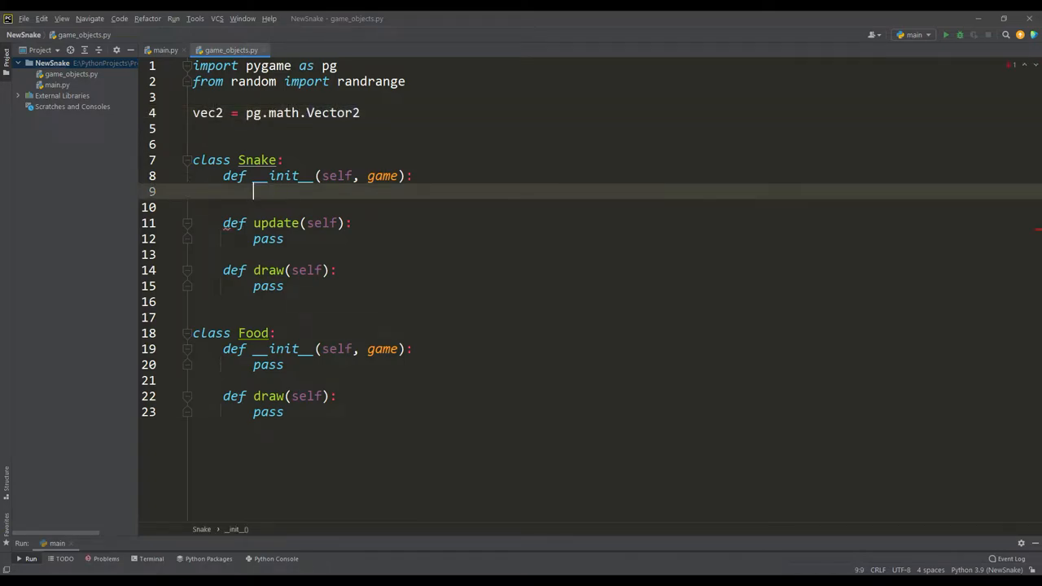
{"action": "type", "text": "self.game = game"}
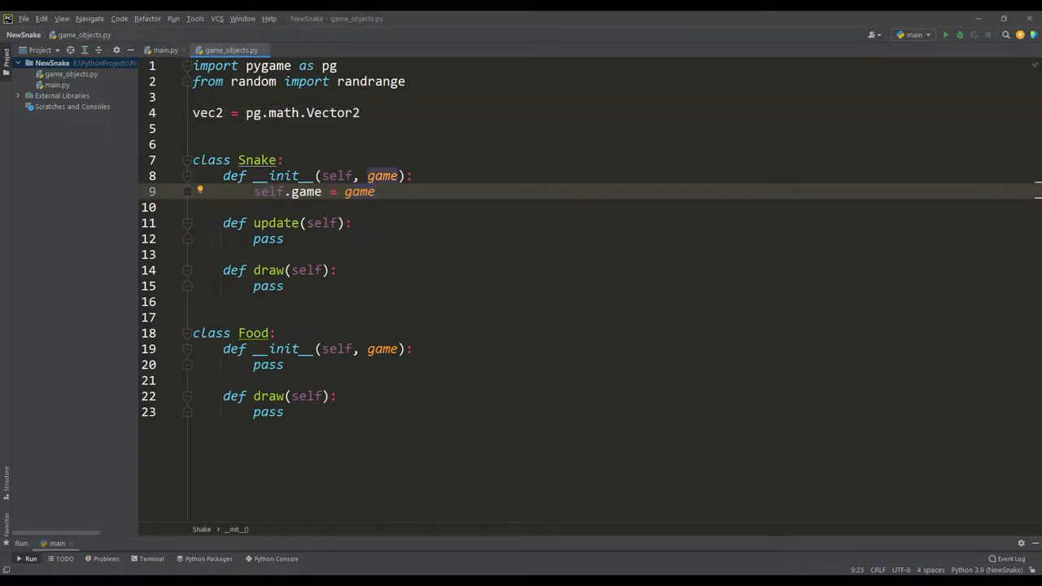
{"action": "type", "text": "self.size = game.TILE"}
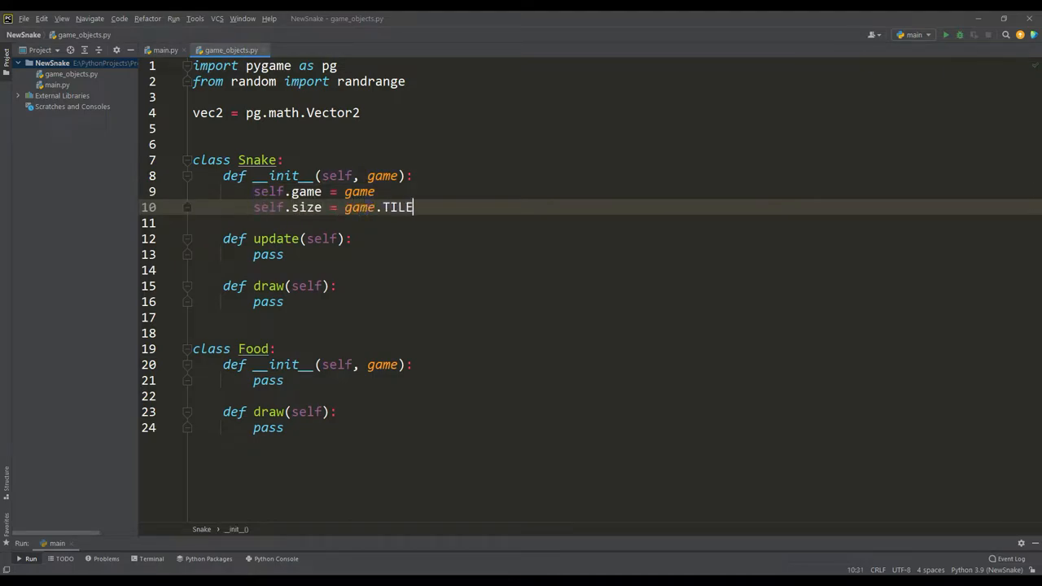
{"action": "type", "text": "_SIZE"}
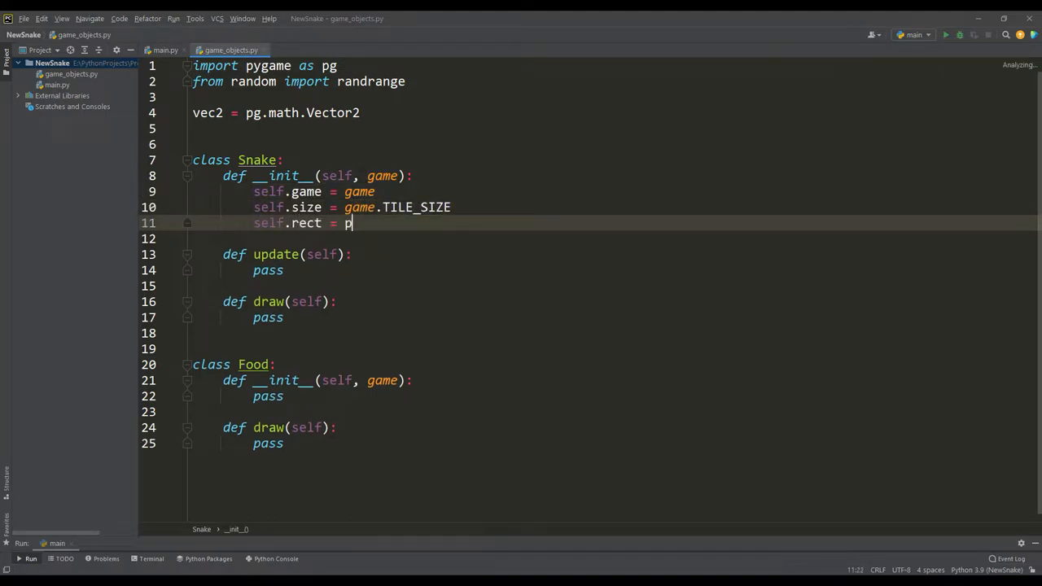
{"action": "type", "text": "g.rect.Rect([0, 0, game.TI"}
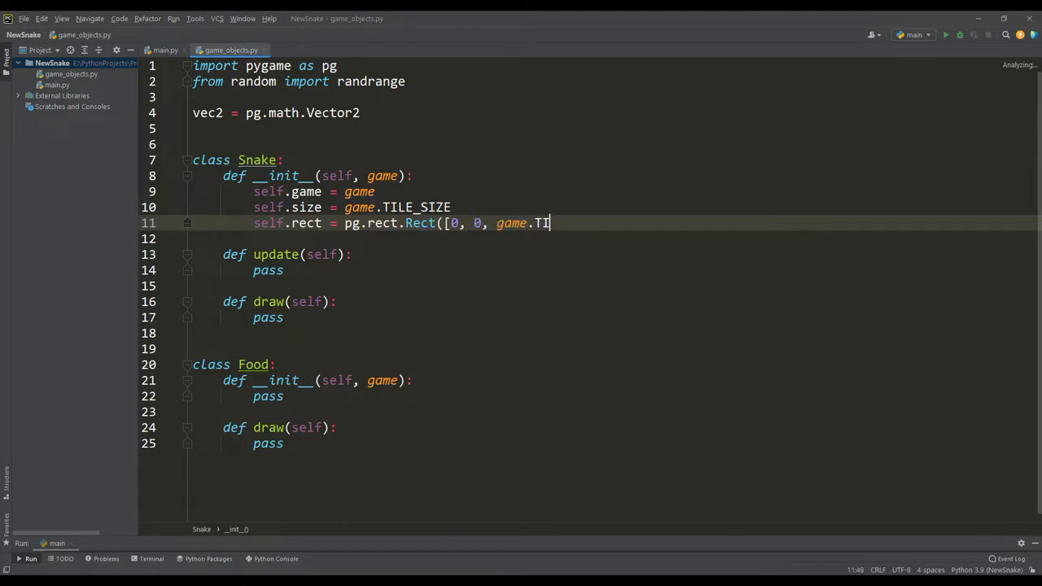
{"action": "type", "text": "LE_SIZE - 2, game.TILE_SIZE - 2"}
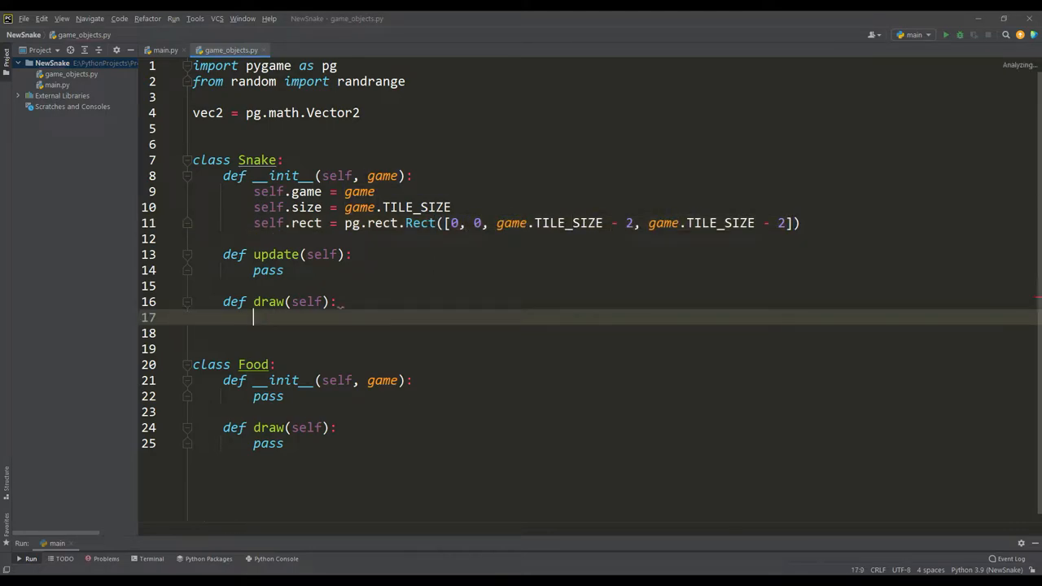
Step: Draw the snake rect in green on the game screen and check it in the corner
{"action": "type", "text": "pg.draw.rect(self.game.screen, 'gre"}
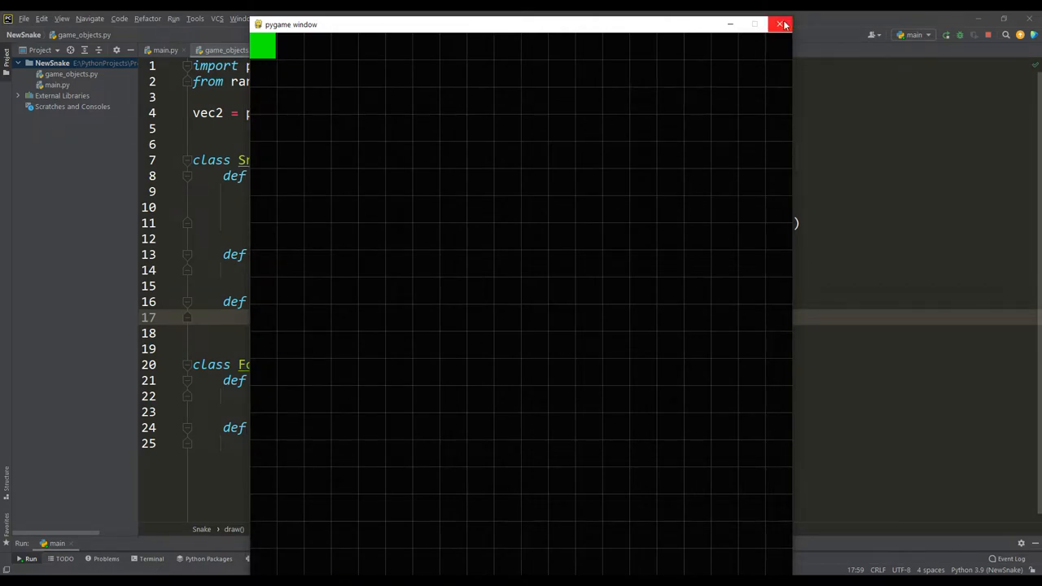
{"action": "left_click", "coordinate": [780, 25]}
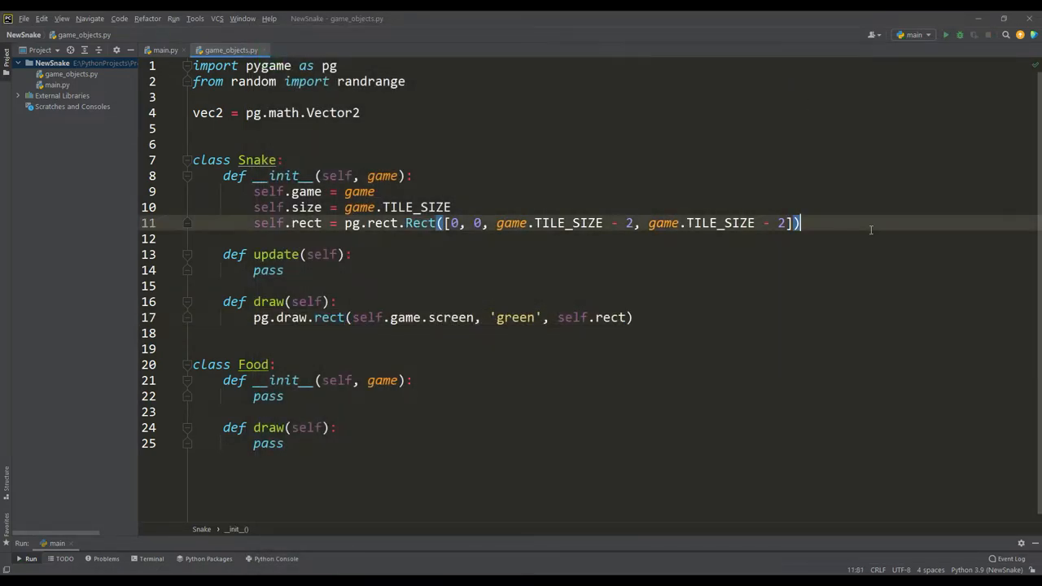
Step: Add get_random_position using randrange and centre the snake on a random tile at start
{"action": "type", "text": "def get_random_position(self):"}
{"action": "type", "text": "return [r"}
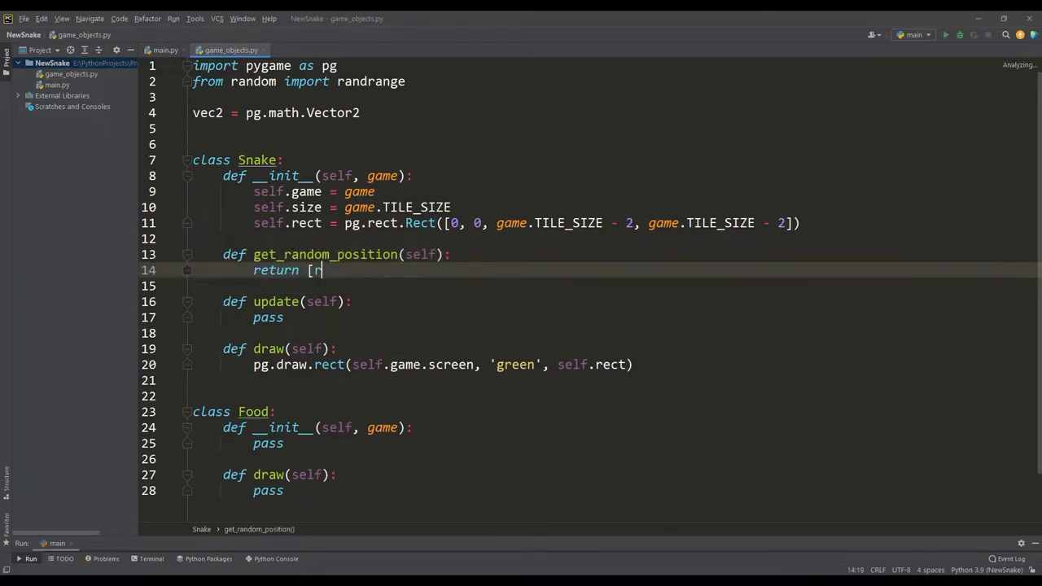
{"action": "type", "text": "andrange(self.size // 2, self.game.WINDOW_SIZE - self.size // 2, self.size)] * 2"}
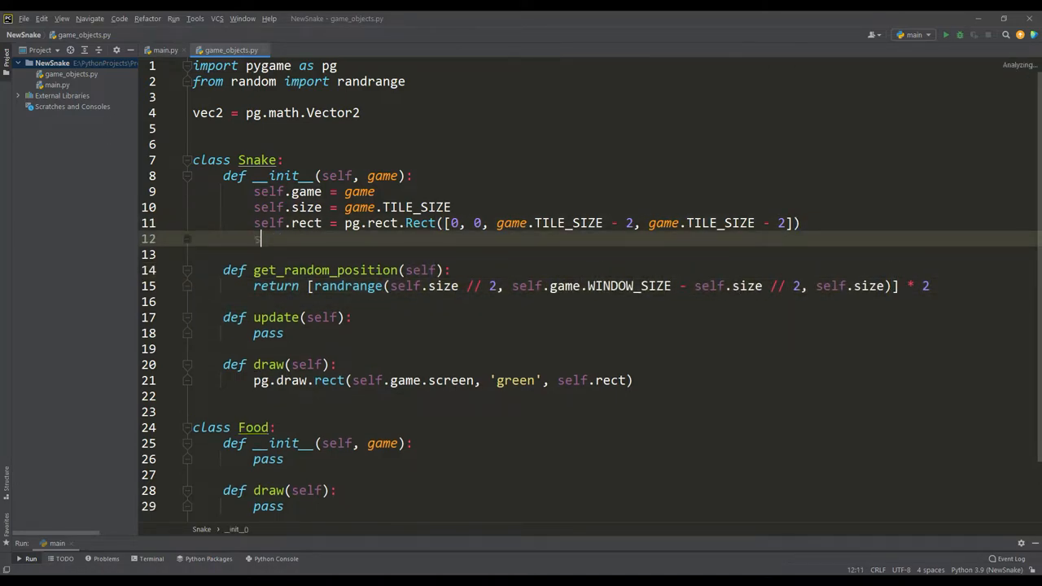
{"action": "type", "text": "self.rect.center = self.get_random_pos"}
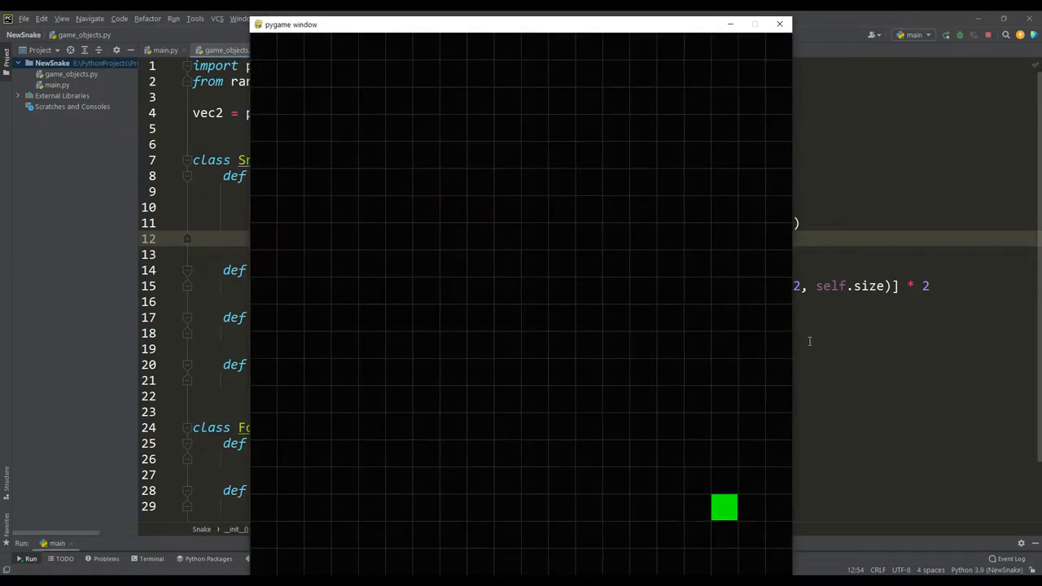
{"action": "left_click", "coordinate": [778, 25]}
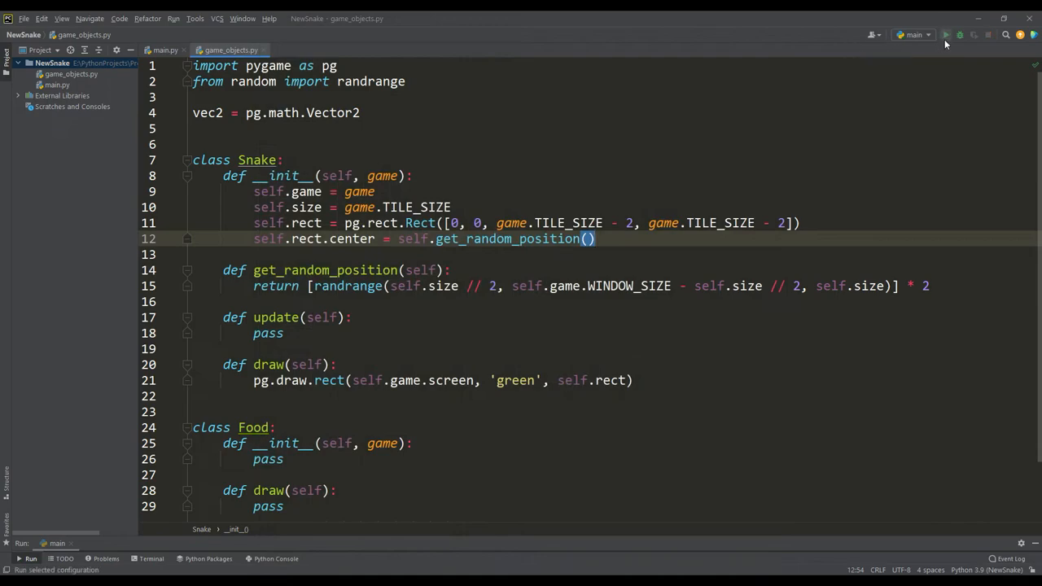
{"action": "left_click", "coordinate": [960, 34]}
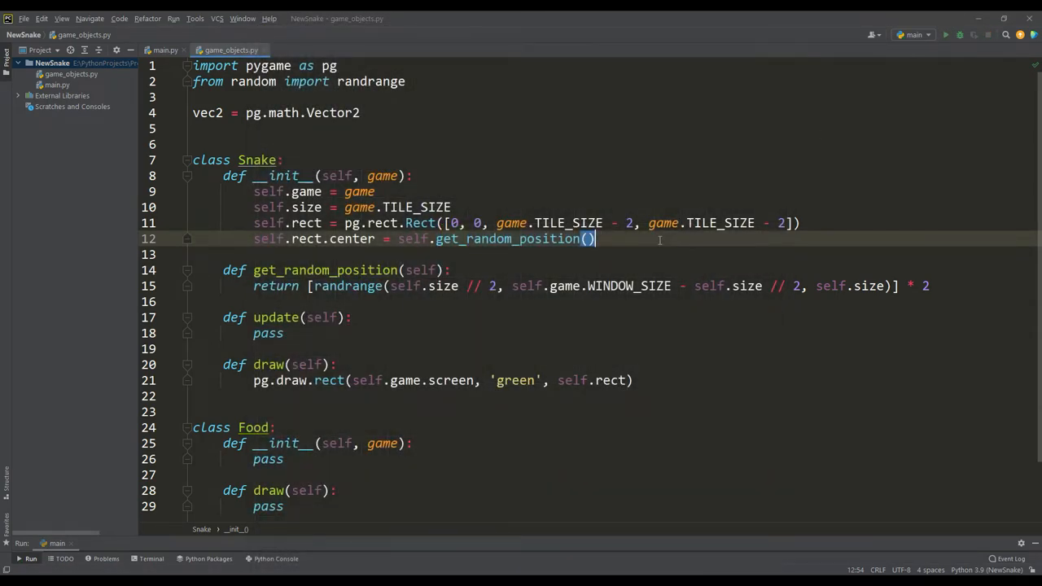
Step: Give Snake a vec2 direction and a move method using move_ip, called in update, and watch it move
{"action": "type", "text": "self.direction ="}
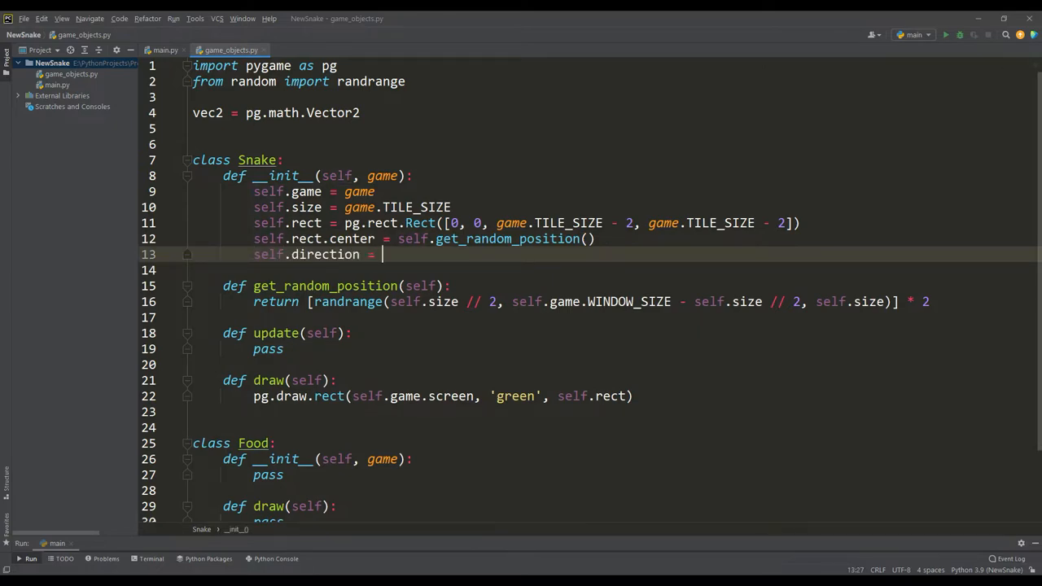
{"action": "type", "text": "vec2(self.size, 0)"}
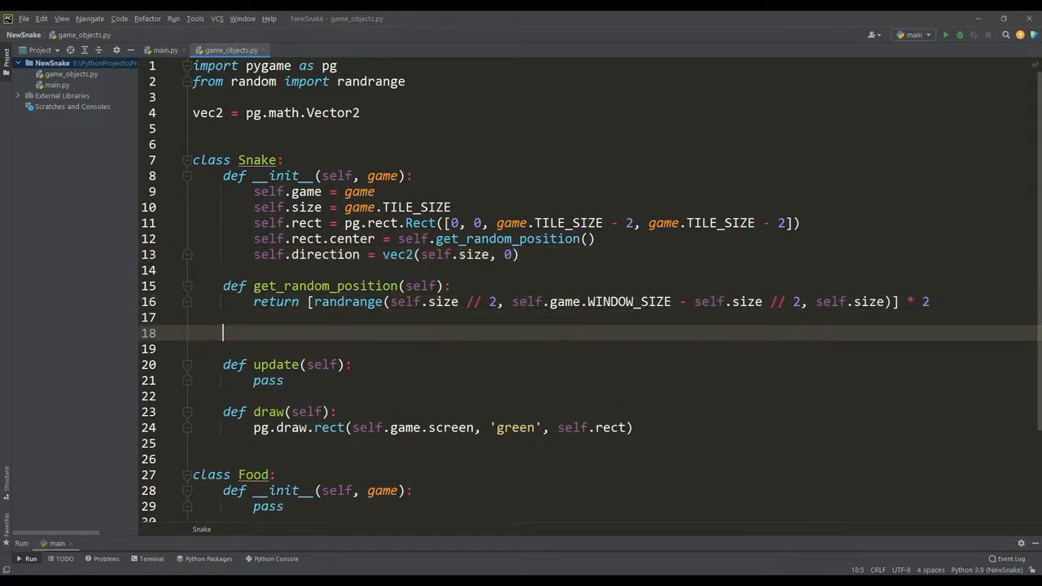
{"action": "type", "text": "def move(self):"}
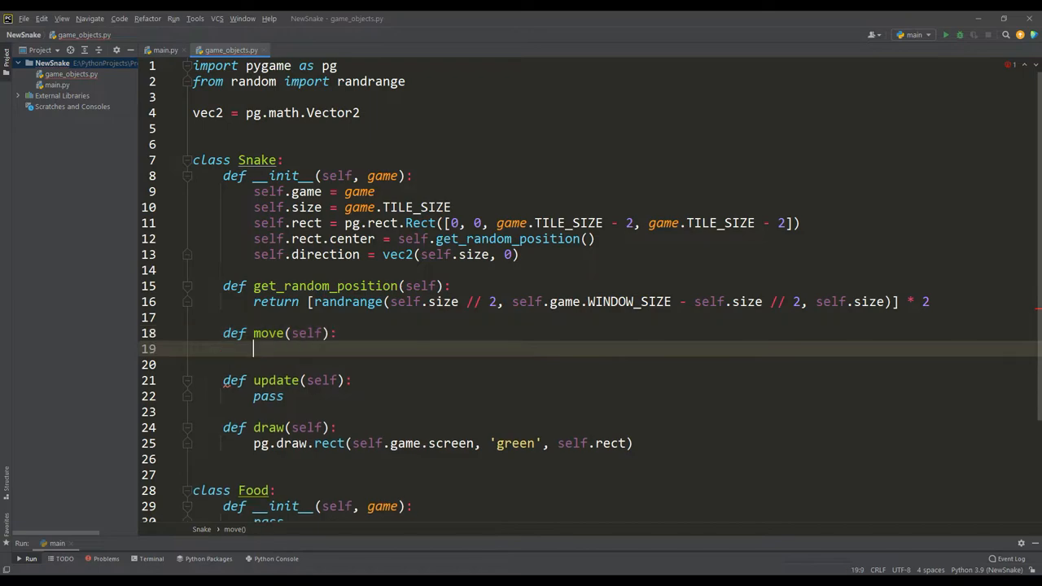
{"action": "type", "text": "self.rect.move_ip(self.direction"}
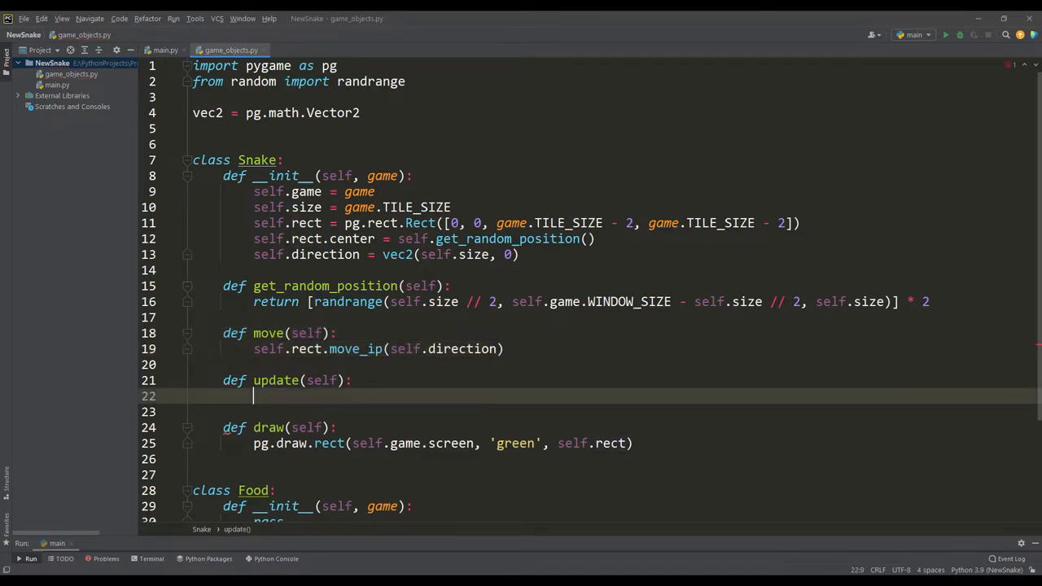
{"action": "type", "text": "self.move()"}
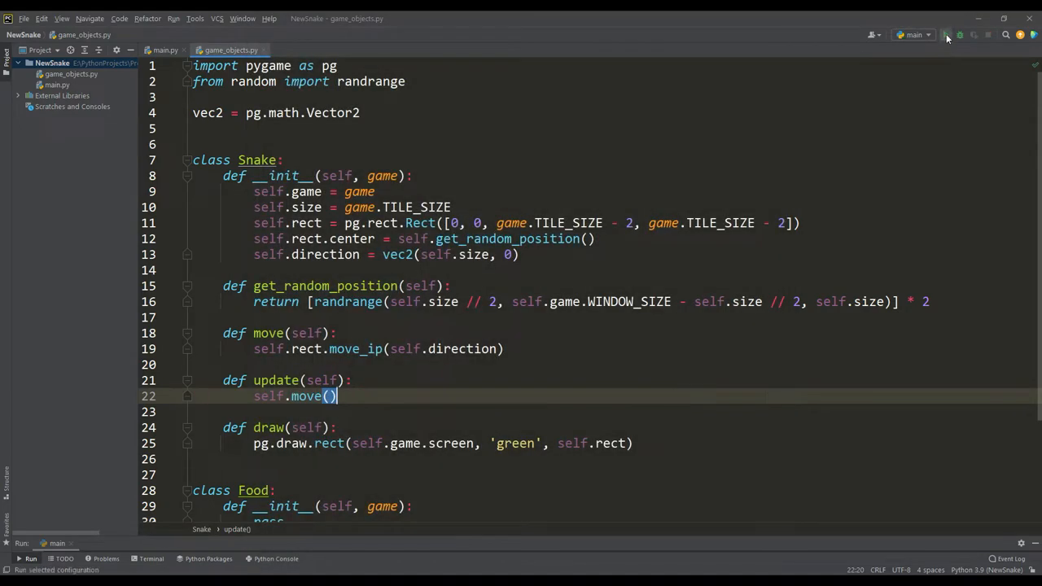
{"action": "left_click", "coordinate": [960, 34]}
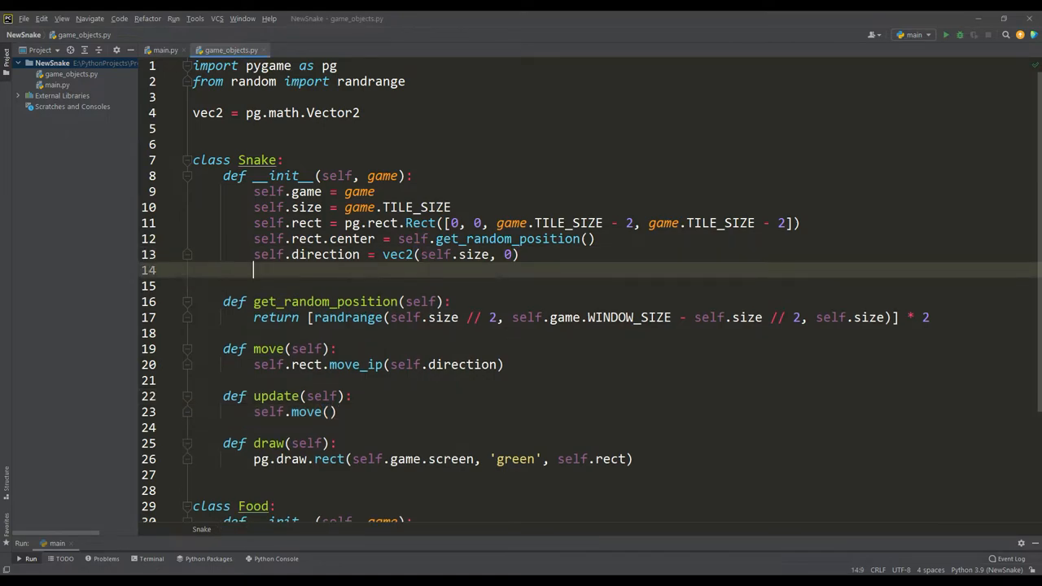
Step: Add a 100 ms step_delay and a delta_time timer so move only happens each step, and test it
{"action": "type", "text": "self.step_delay = 100  # milliseconds"}
{"action": "type", "text": "self.time = 0"}
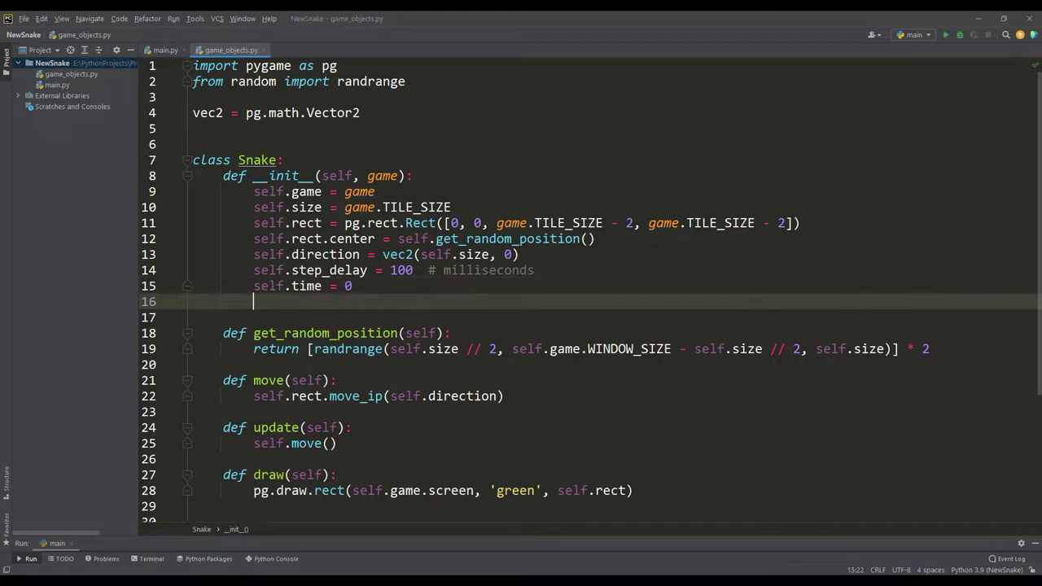
{"action": "type", "text": "def delta_time(self):"}
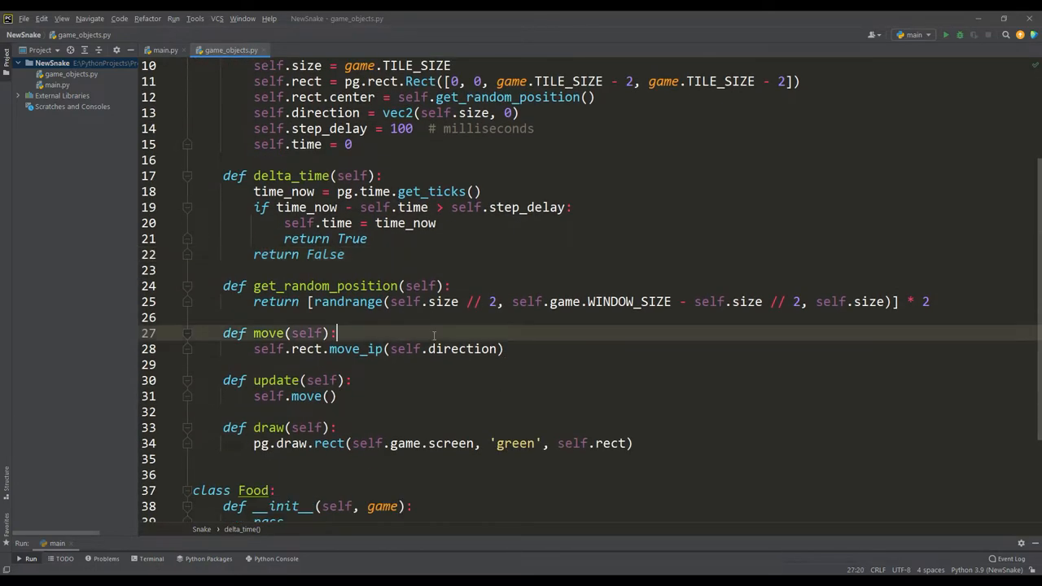
{"action": "type", "text": "if self.delta_time():"}
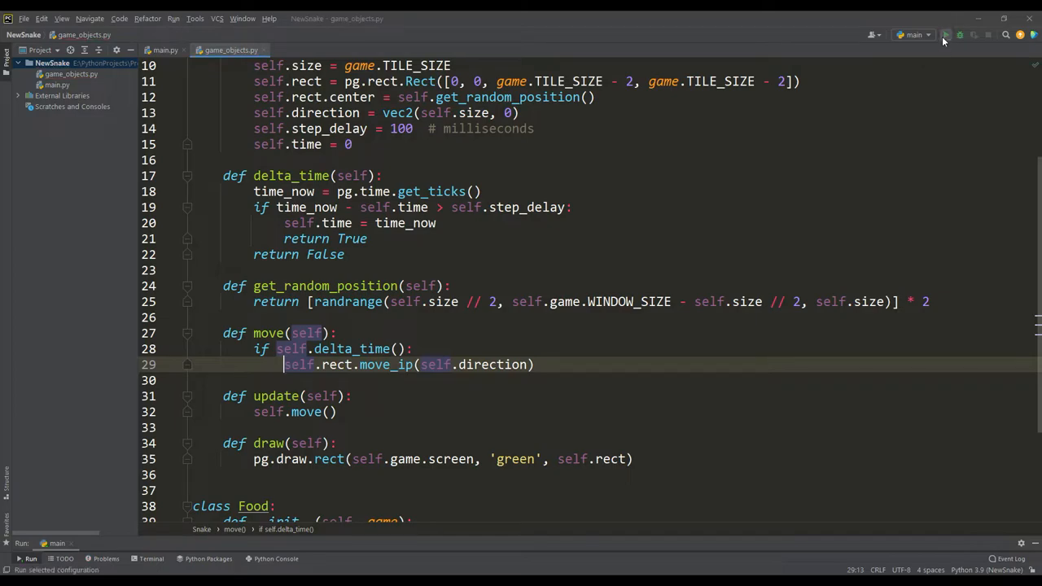
{"action": "left_click", "coordinate": [974, 34]}
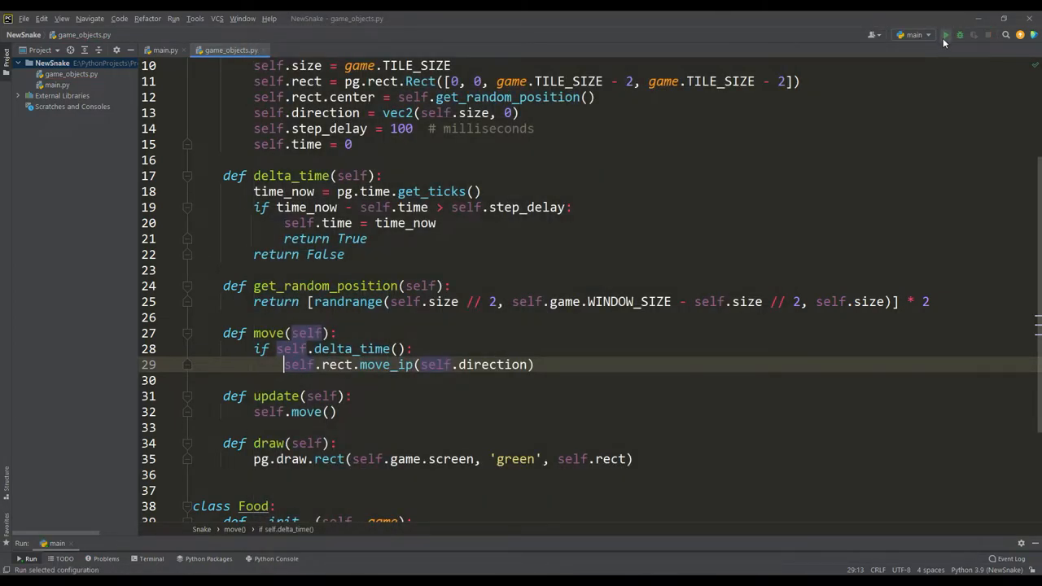
{"action": "left_click", "coordinate": [945, 34]}
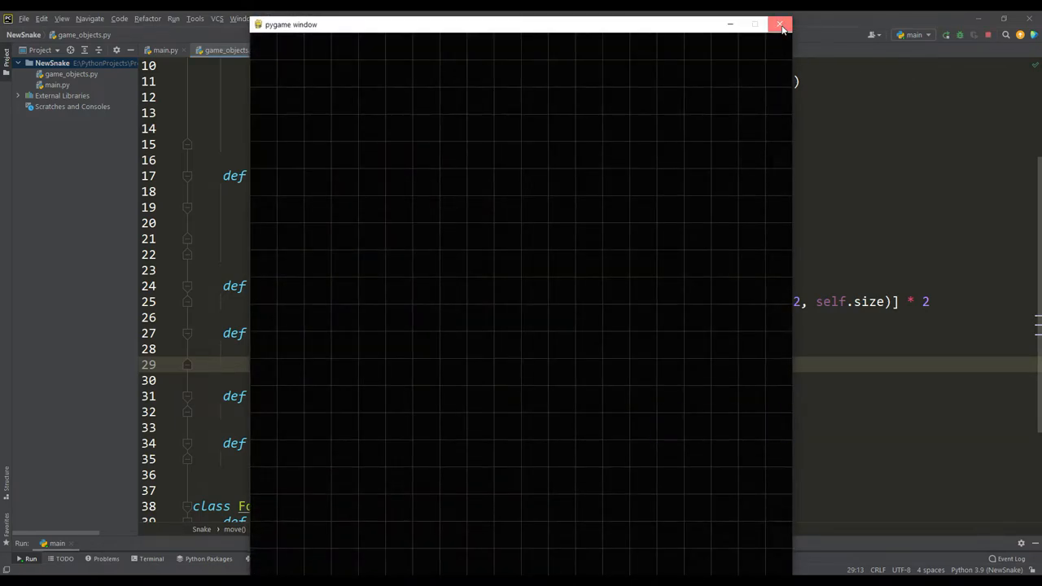
{"action": "left_click", "coordinate": [778, 24]}
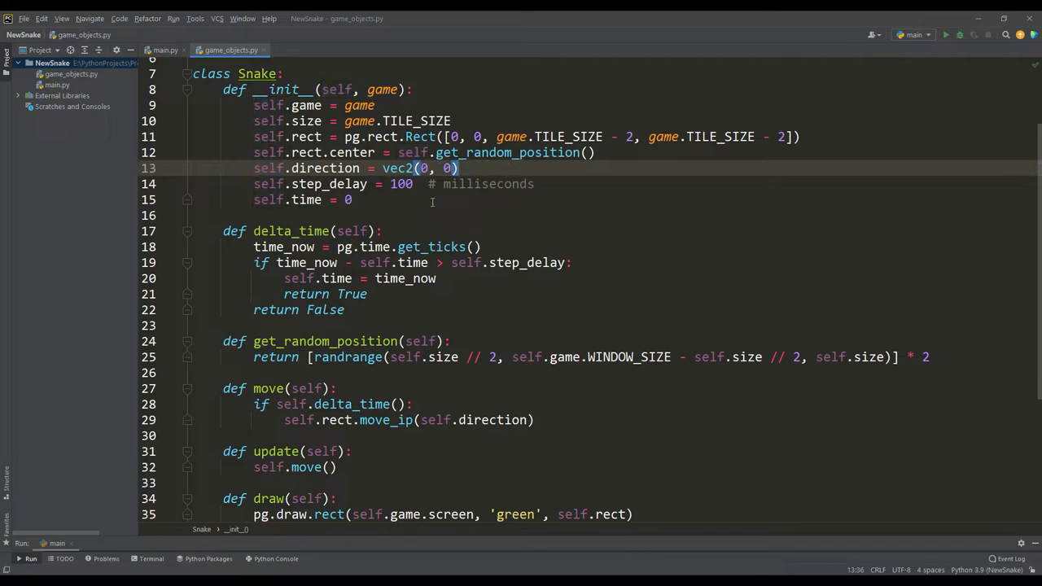
Step: Stub a control method and call self.snake.control(event) from main.py's check_event
{"action": "type", "text": "def control"}
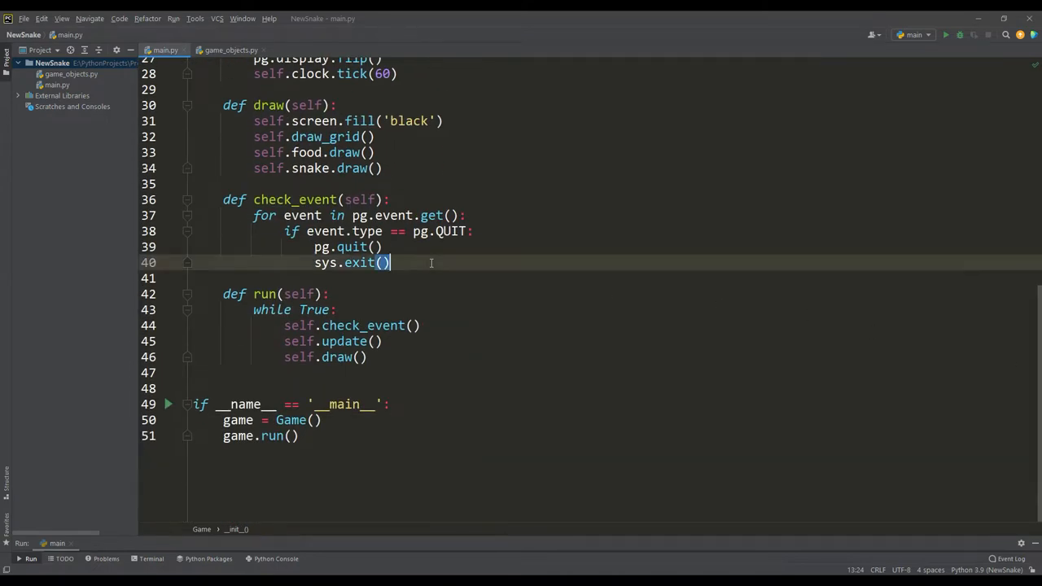
{"action": "type", "text": "# snake cor"}
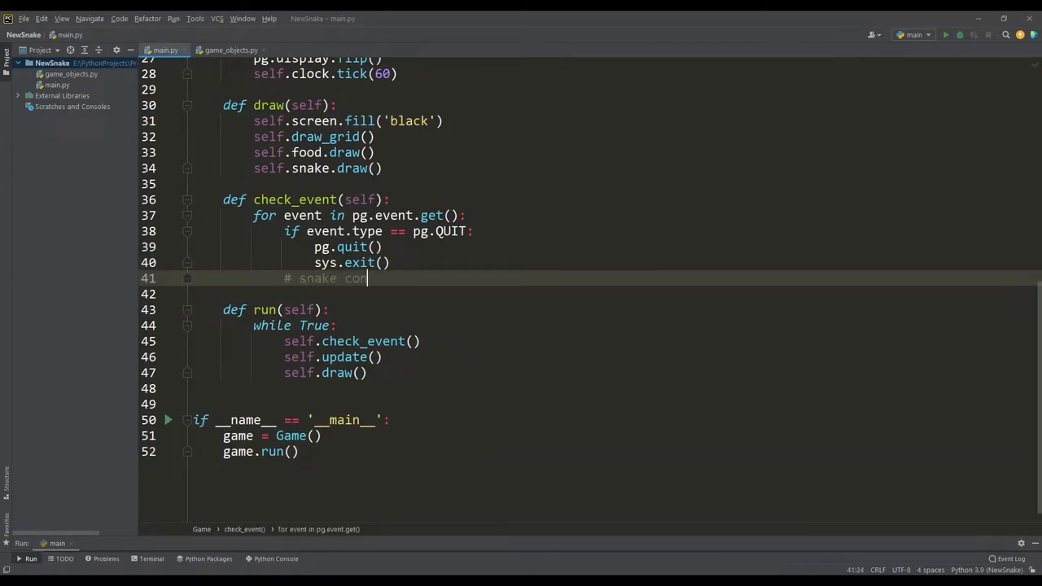
{"action": "type", "text": "self.snake.control(event)"}
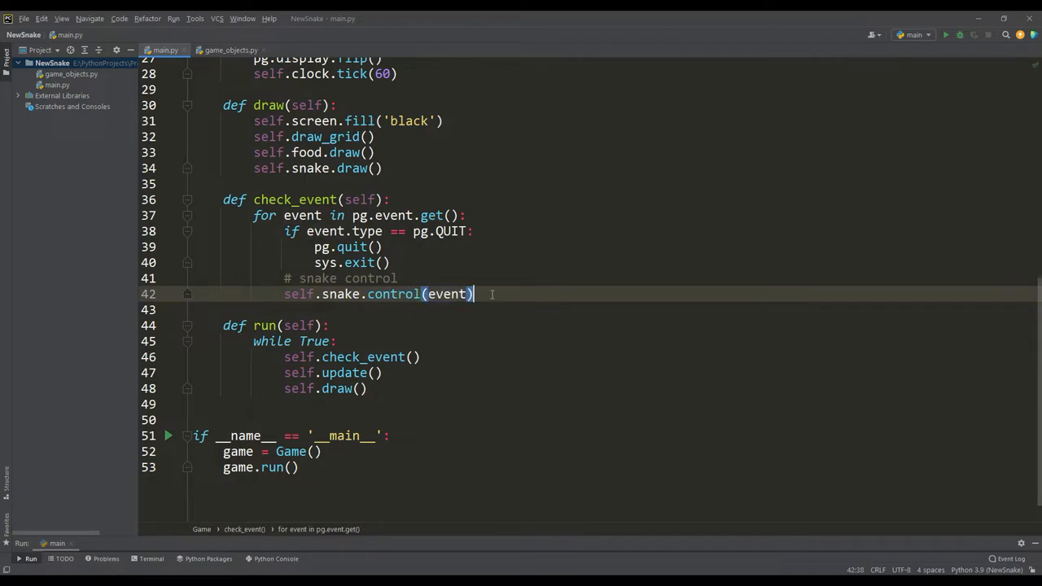
{"action": "left_click", "coordinate": [232, 48]}
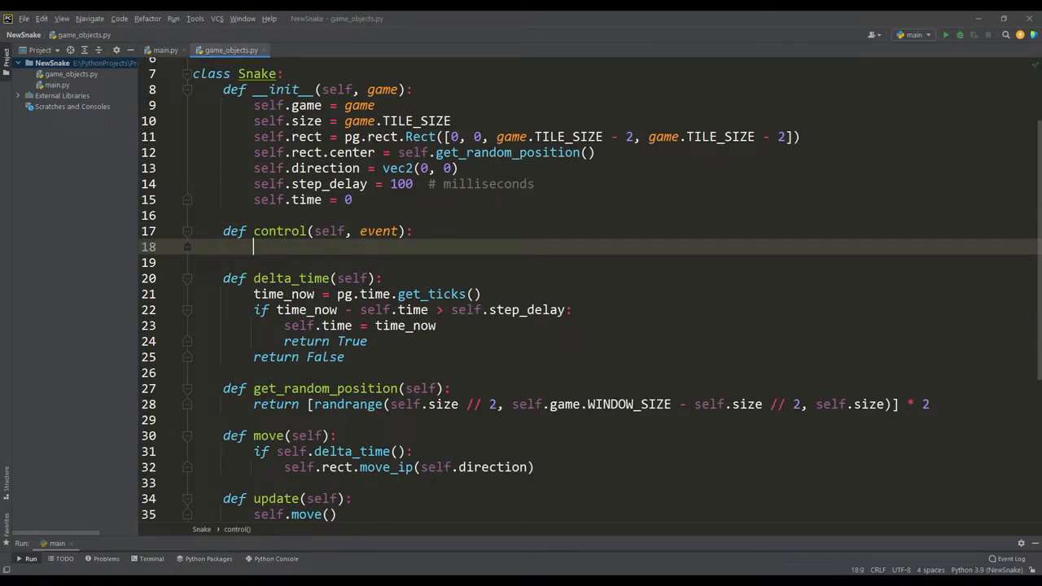
Step: Handle KEYDOWN for W, S, A, D setting direction vectors of size steps, then run to test steering
{"action": "type", "text": "if event.type == pg.KEYDOWN:"}
{"action": "type", "text": "if event.key == pg.K_w:"}
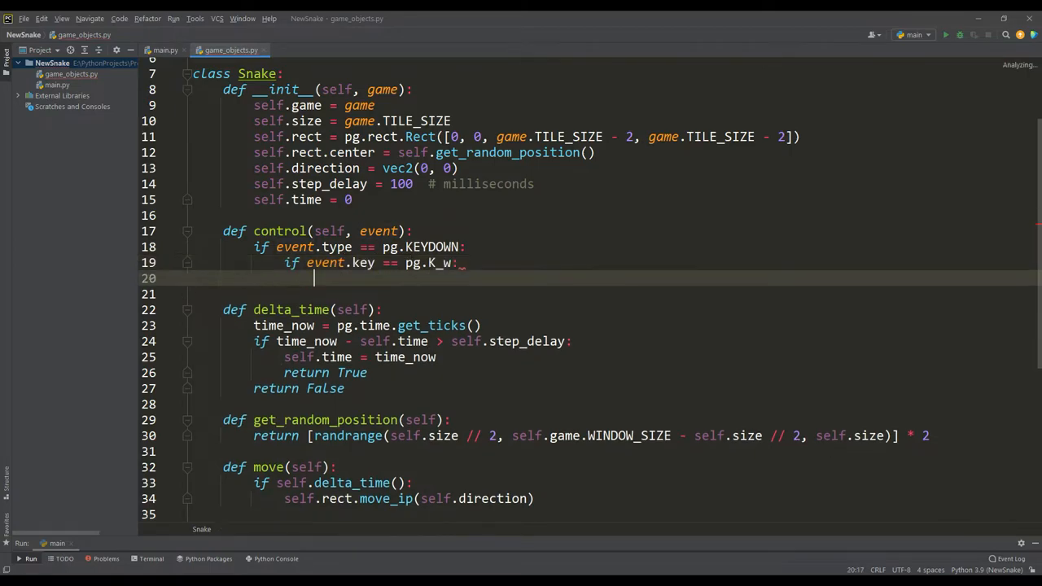
{"action": "type", "text": "self.direction = vec2(0, -self.size"}
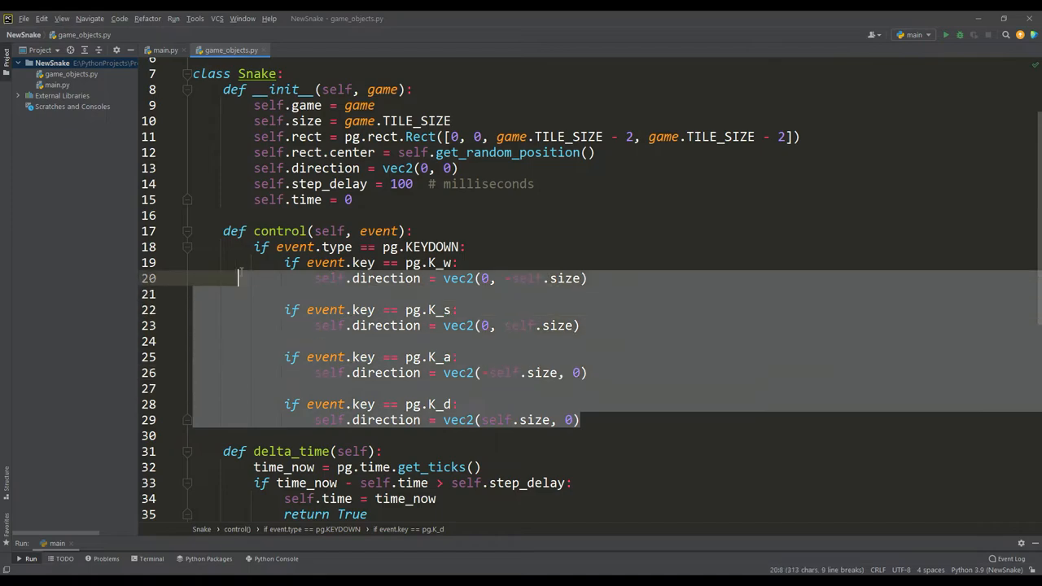
{"action": "left_click", "coordinate": [563, 420]}
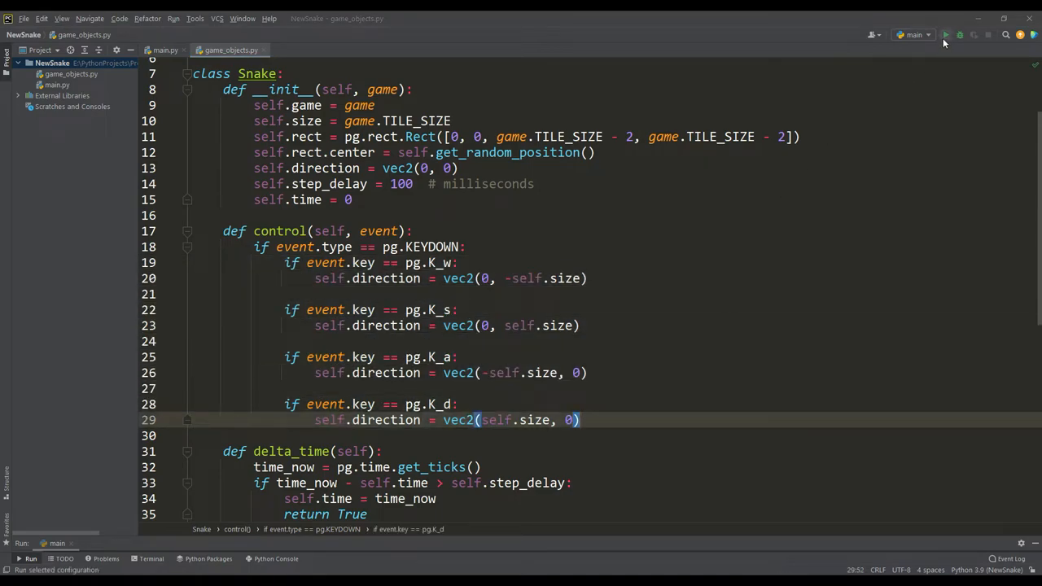
{"action": "left_click", "coordinate": [945, 34]}
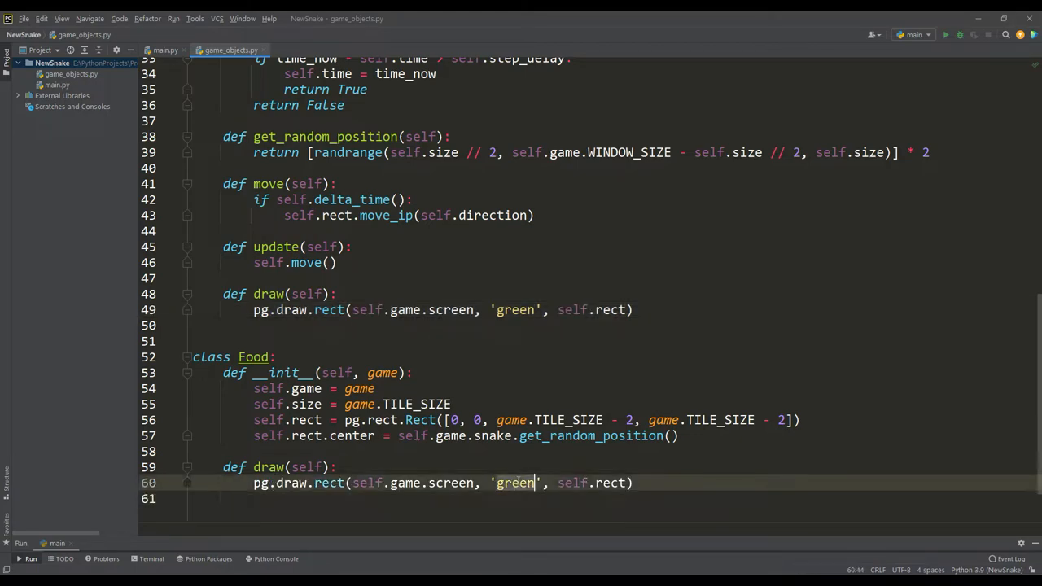
Step: Draw the food in red, run the game to see it beside the green snake, then close the window
{"action": "type", "text": "red"}
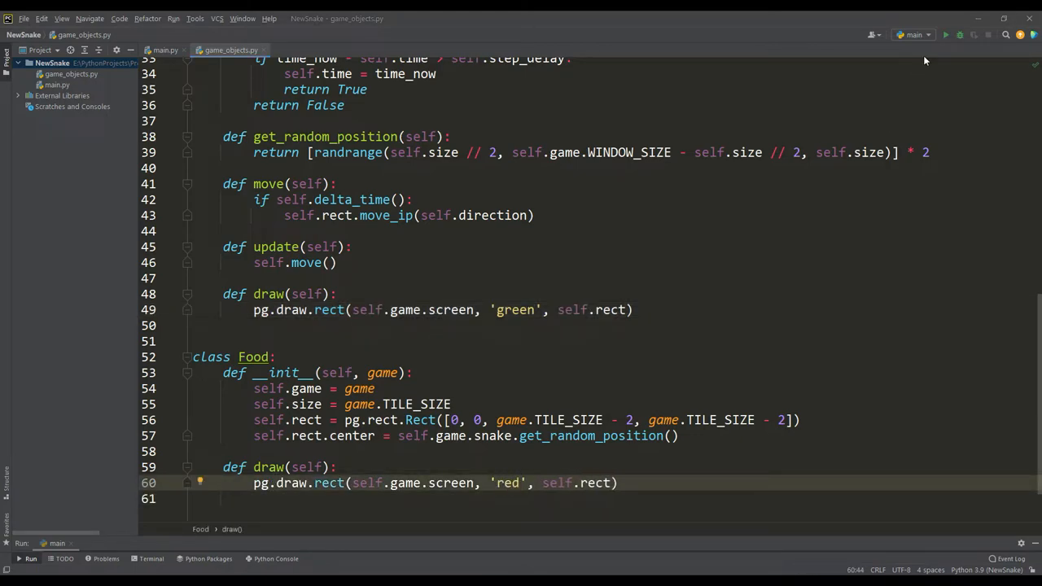
{"action": "left_click", "coordinate": [944, 34]}
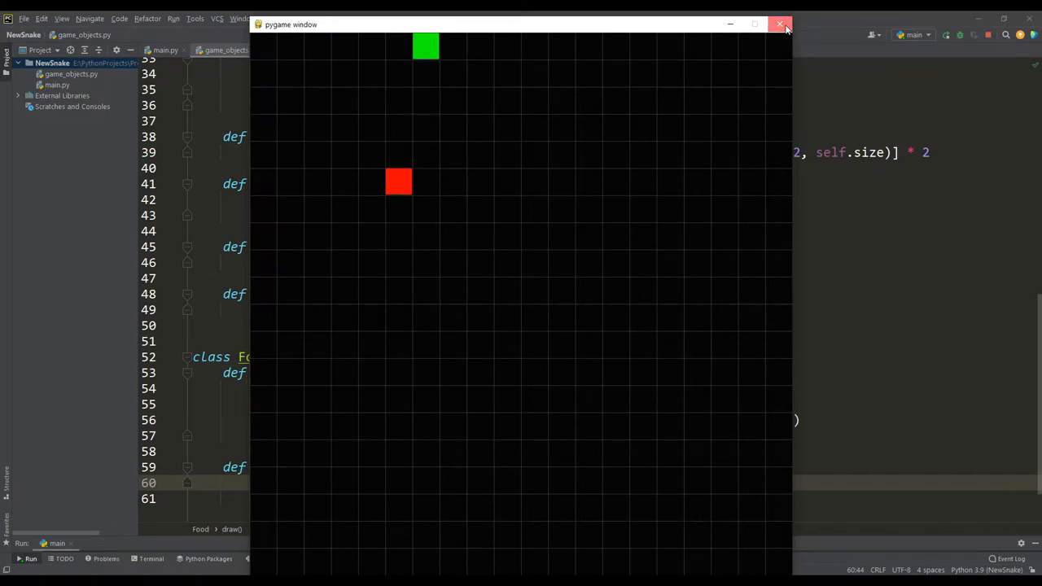
{"action": "left_click", "coordinate": [779, 25]}
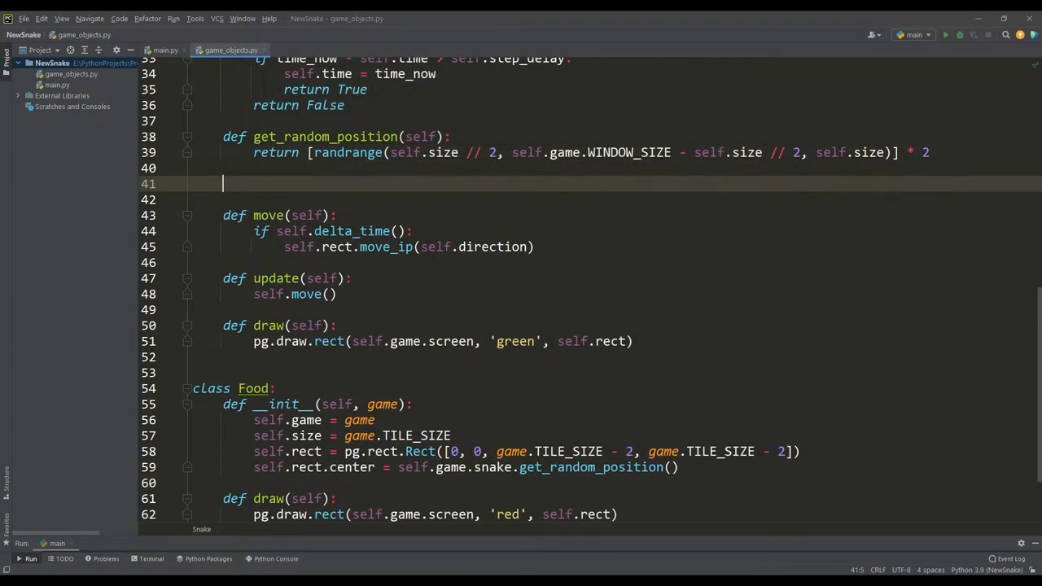
Step: Add check_food relocating food to a random position when centers match, call it in update, and test
{"action": "type", "text": "def check_food(self):"}
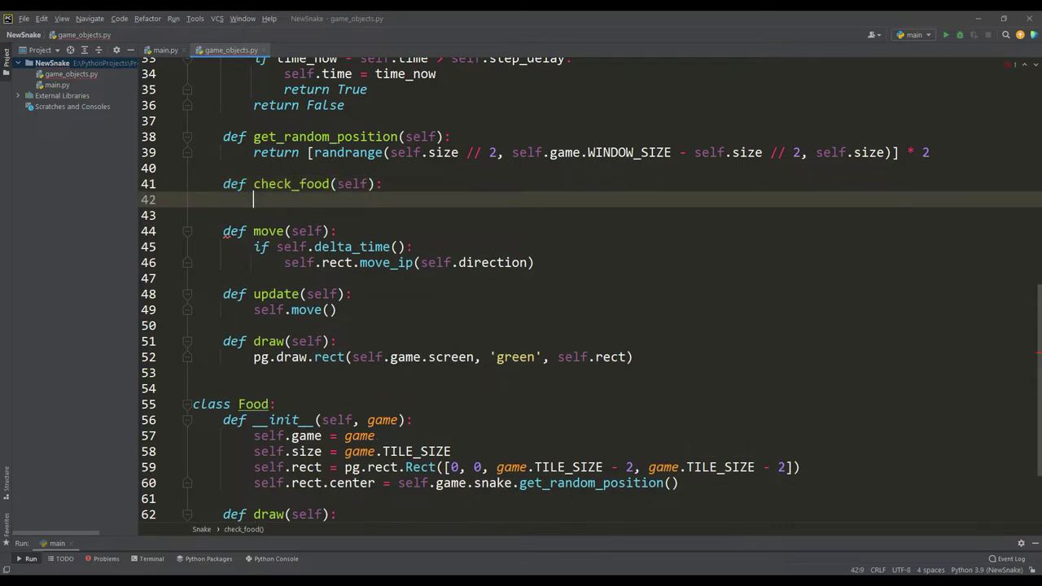
{"action": "type", "text": "if self.rect.center == self.game.food.rect.center:"}
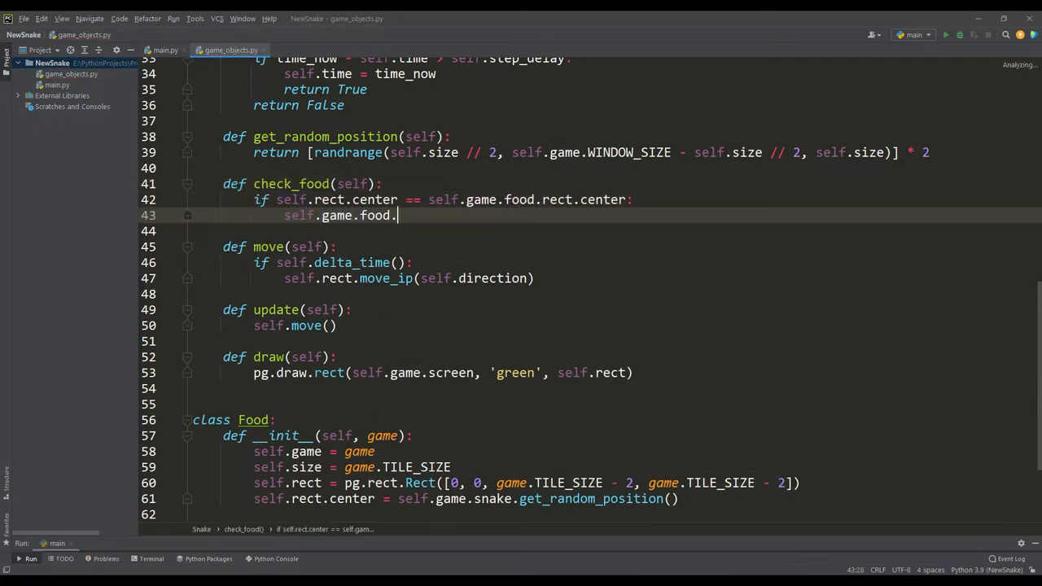
{"action": "type", "text": "rect.center = self.get_random_position("}
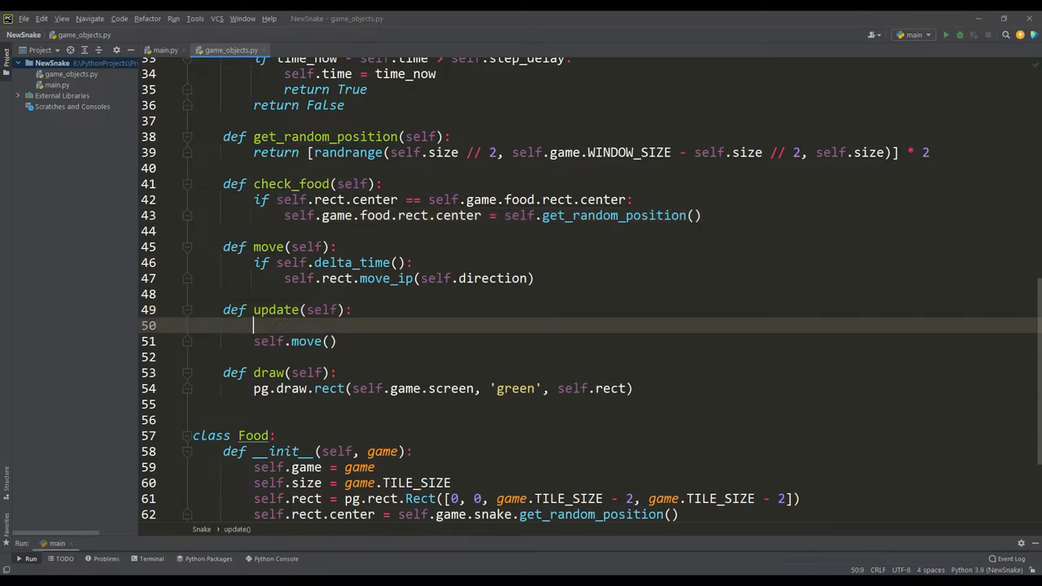
{"action": "type", "text": "self.check_food()"}
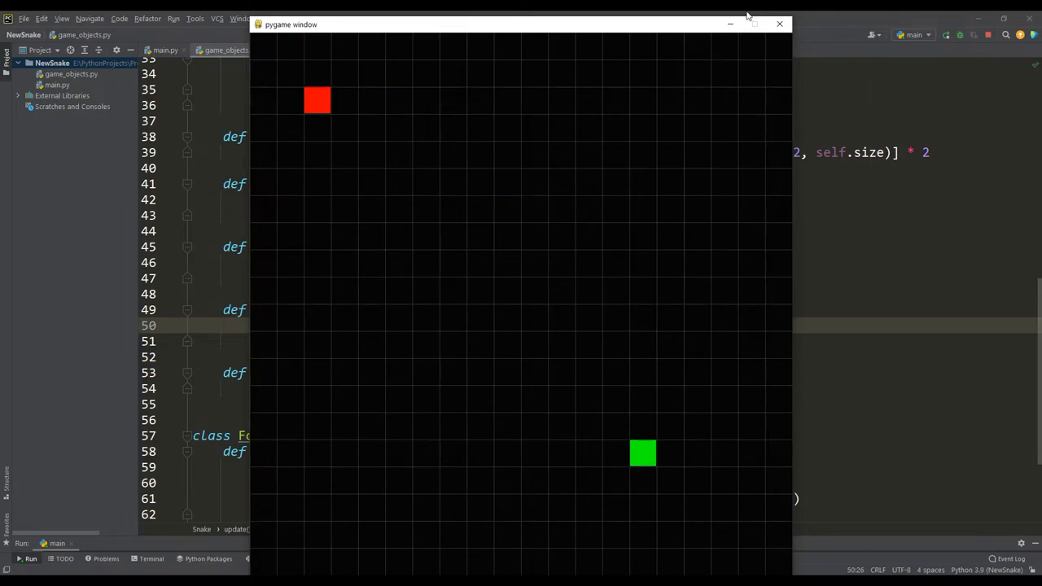
{"action": "left_click", "coordinate": [779, 25]}
{"action": "type", "text": "if self.rect.top < 0 "}
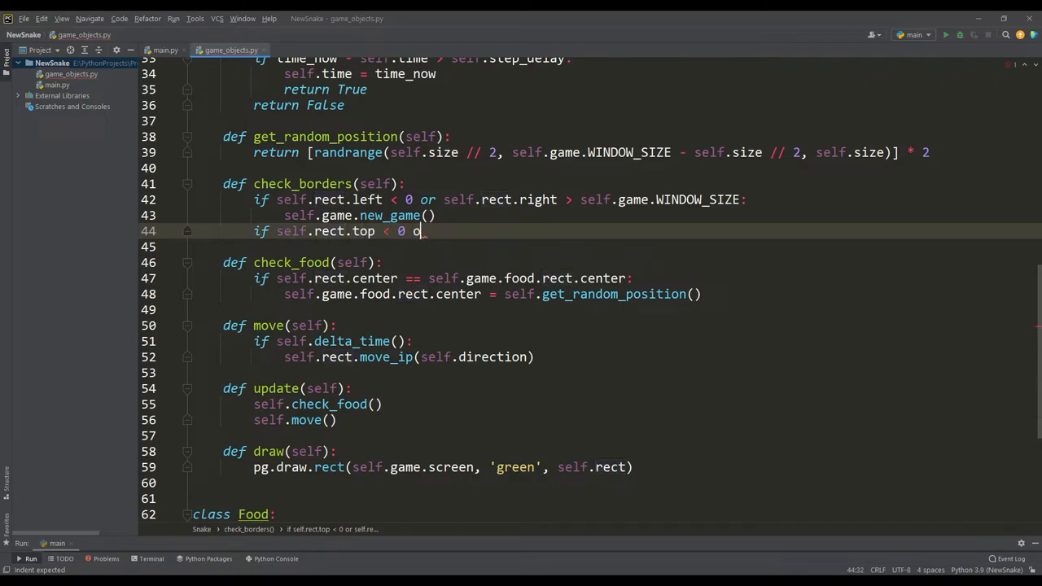
Step: Add check_borders comparing rect edges to WINDOW_SIZE calling new_game, and call it in update
{"action": "type", "text": "or self.rect.bottom > self.game.WINDOW_SIZE:"}
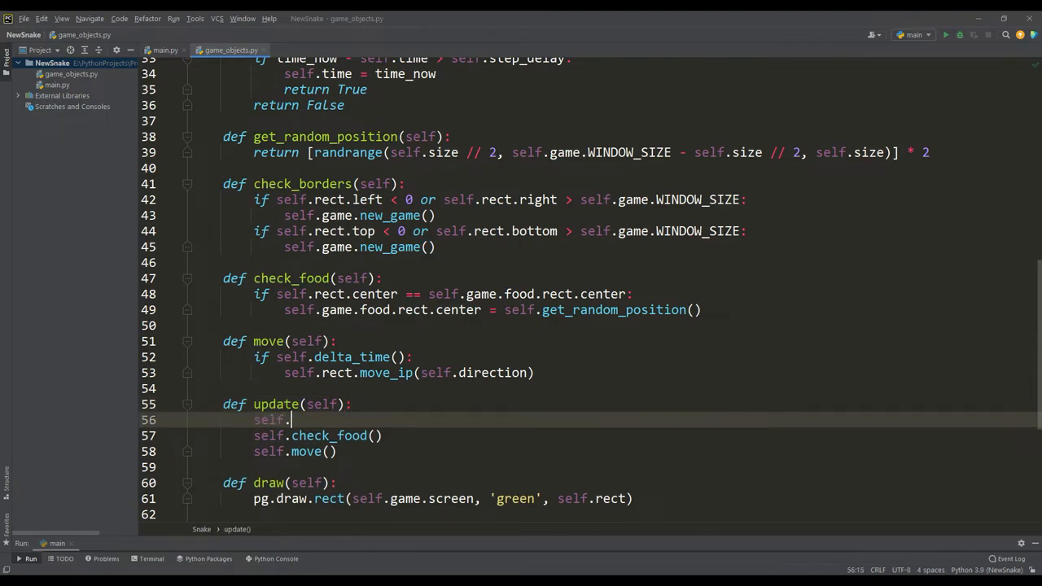
{"action": "type", "text": "check_borders()"}
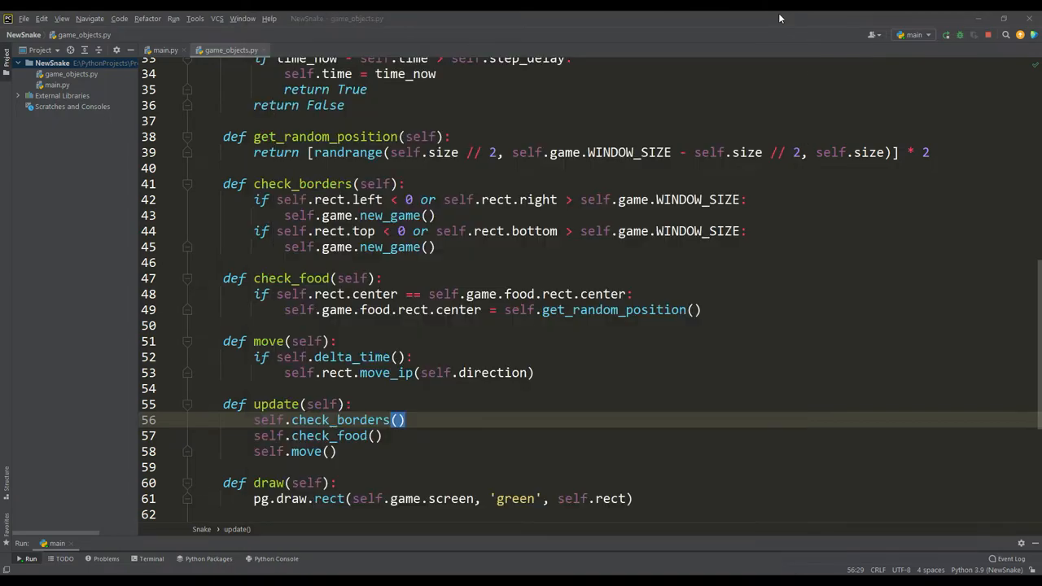
{"action": "scroll", "scroll_direction": "up", "scroll_amount": 3}
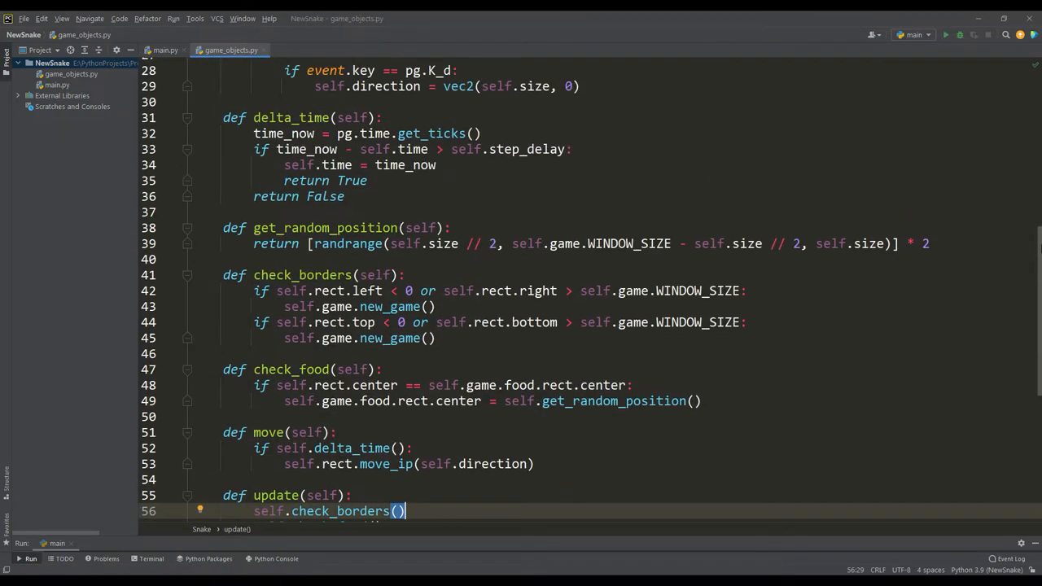
Step: Give the snake length 1 and segments attributes and increment length in check_food
{"action": "scroll", "scroll_direction": "up", "scroll_amount": 3}
{"action": "type", "text": "self.length ="}
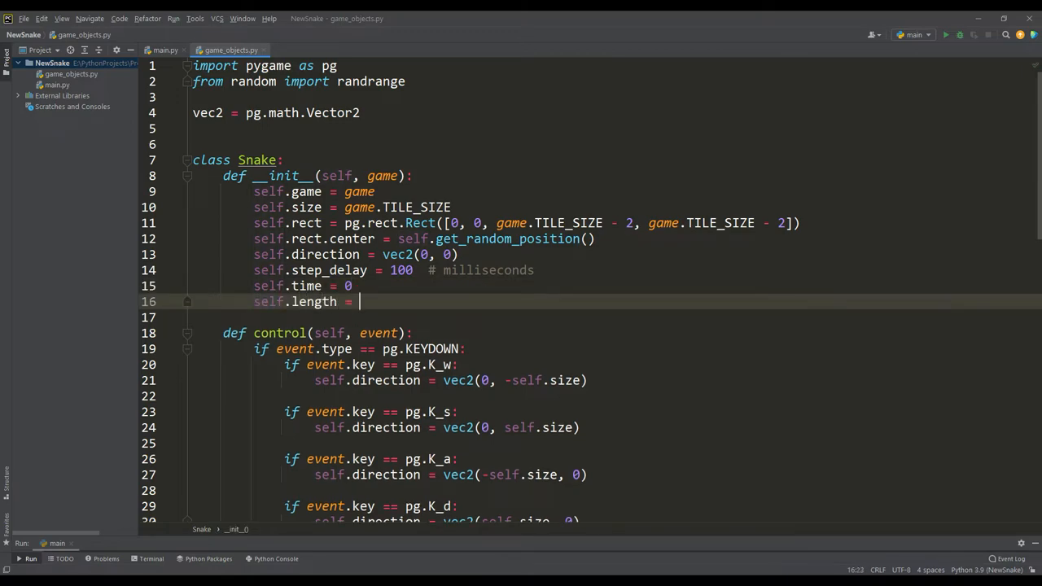
{"action": "type", "text": "1"}
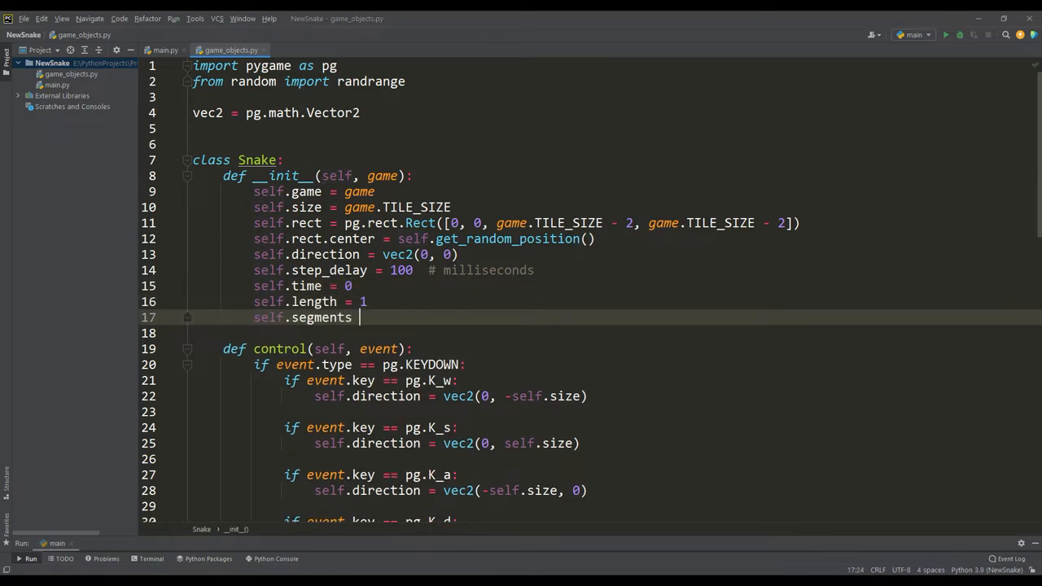
{"action": "scroll", "scroll_direction": "down", "scroll_amount": 3}
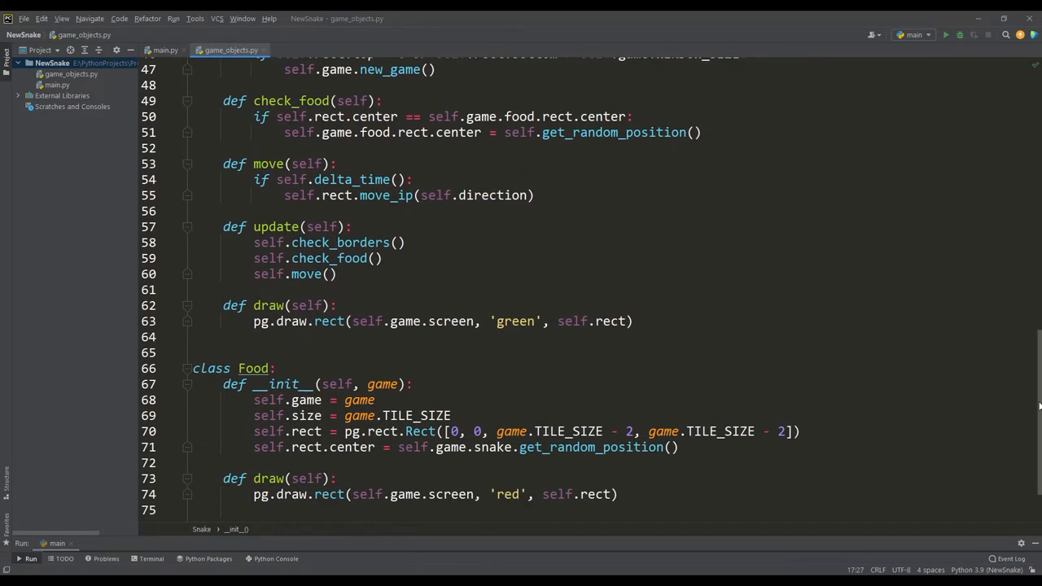
{"action": "key", "text": "enter"}
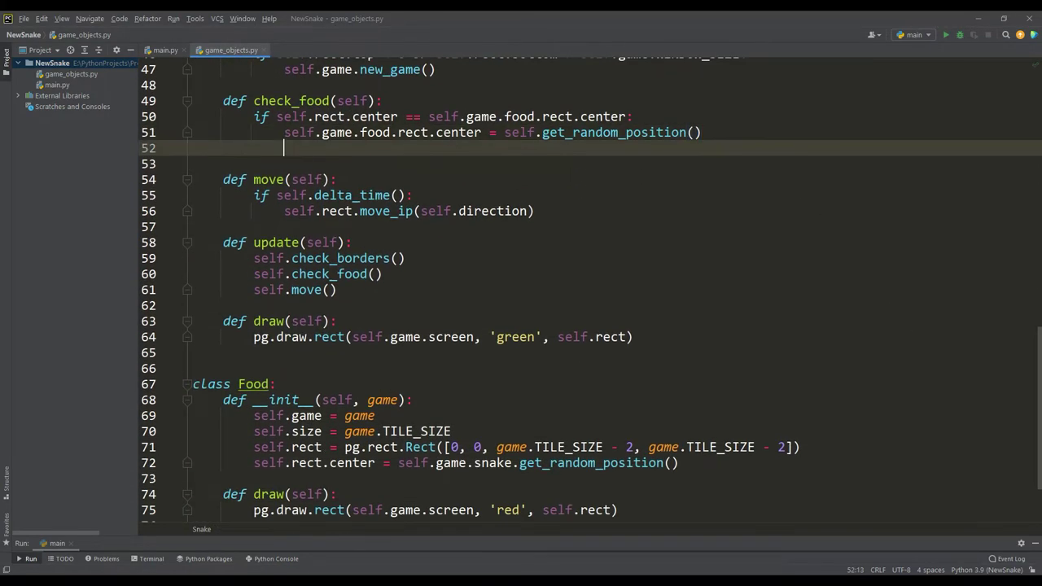
{"action": "type", "text": "self.length += 1"}
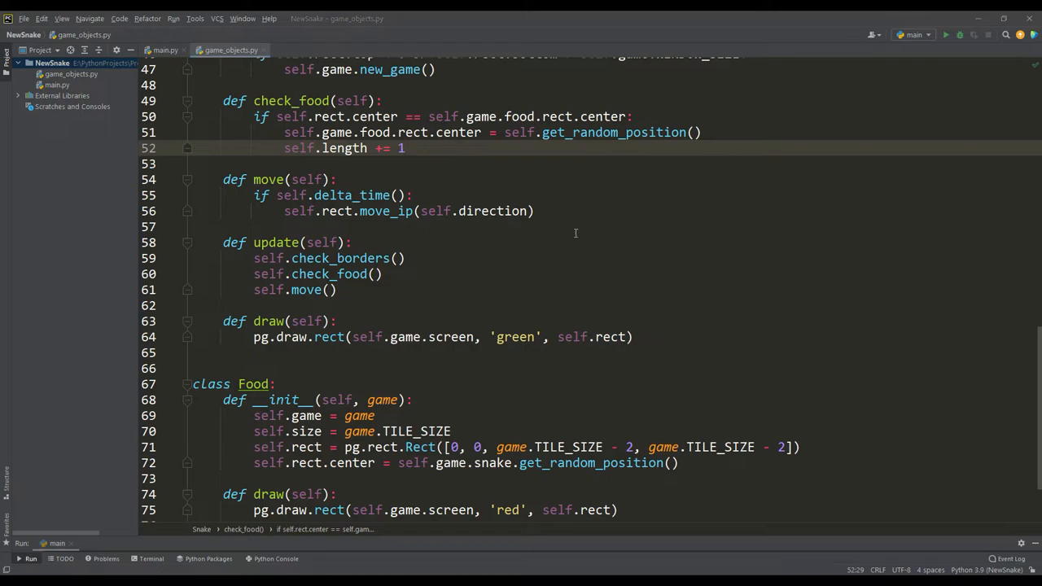
Step: Append and trim segments to length in move and draw every segment with a list comprehension
{"action": "type", "text": "self.segments.append(self.rect.copy("}
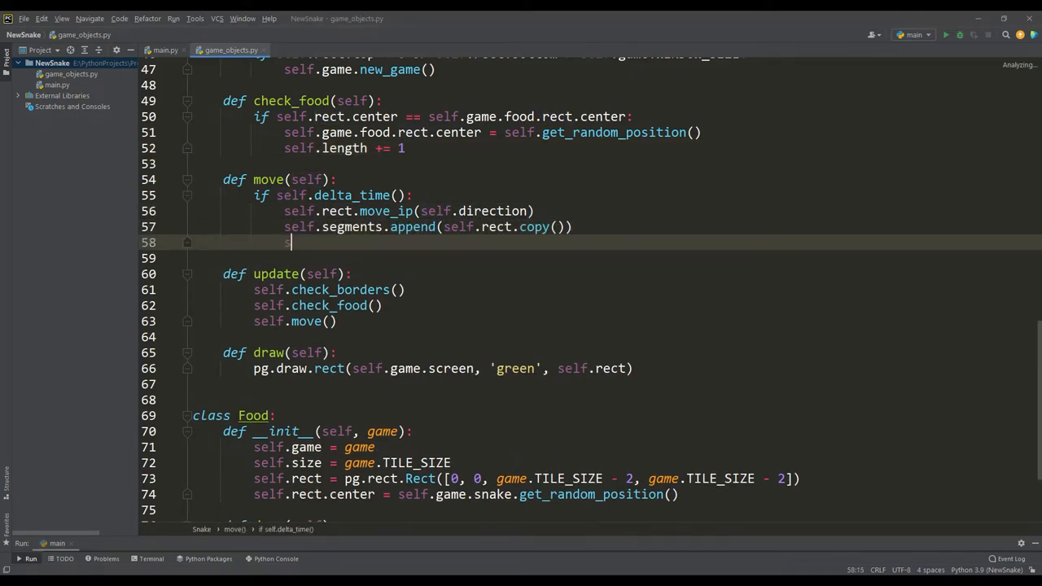
{"action": "type", "text": "self.segments = self.segments[-self.length:"}
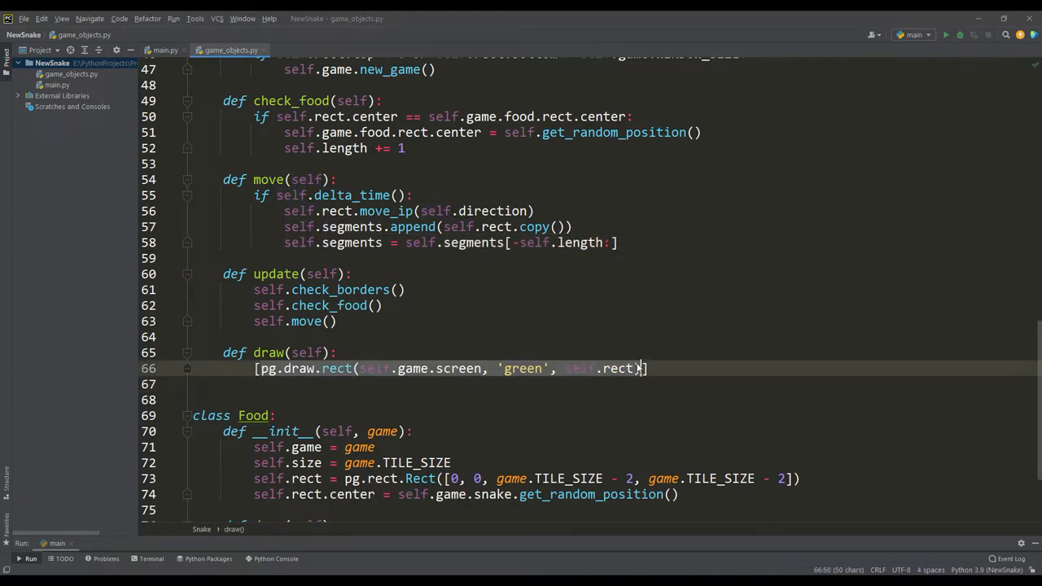
{"action": "key", "text": "Backspace"}
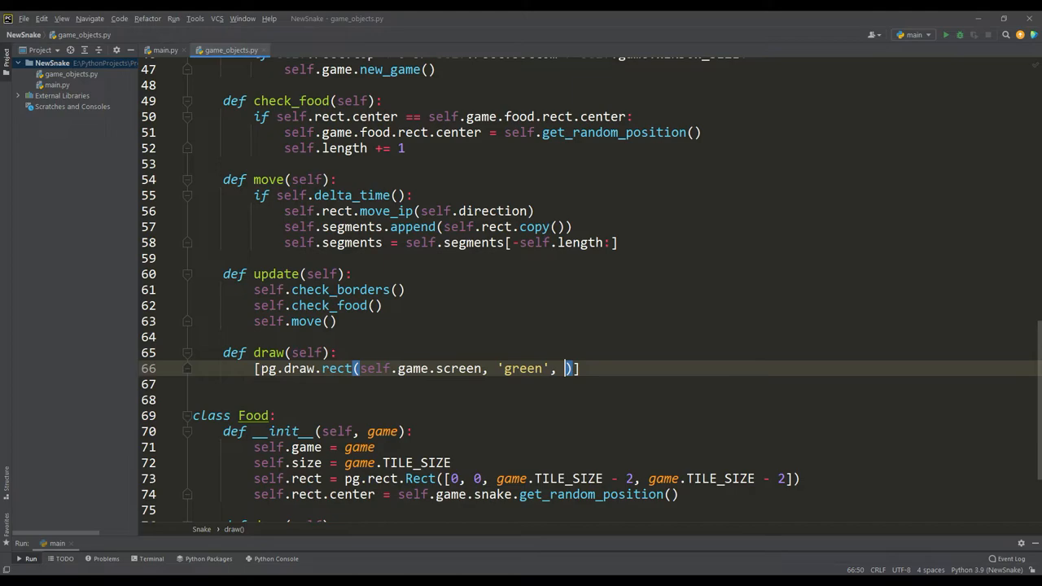
{"action": "type", "text": "segment) for segment in self.segments"}
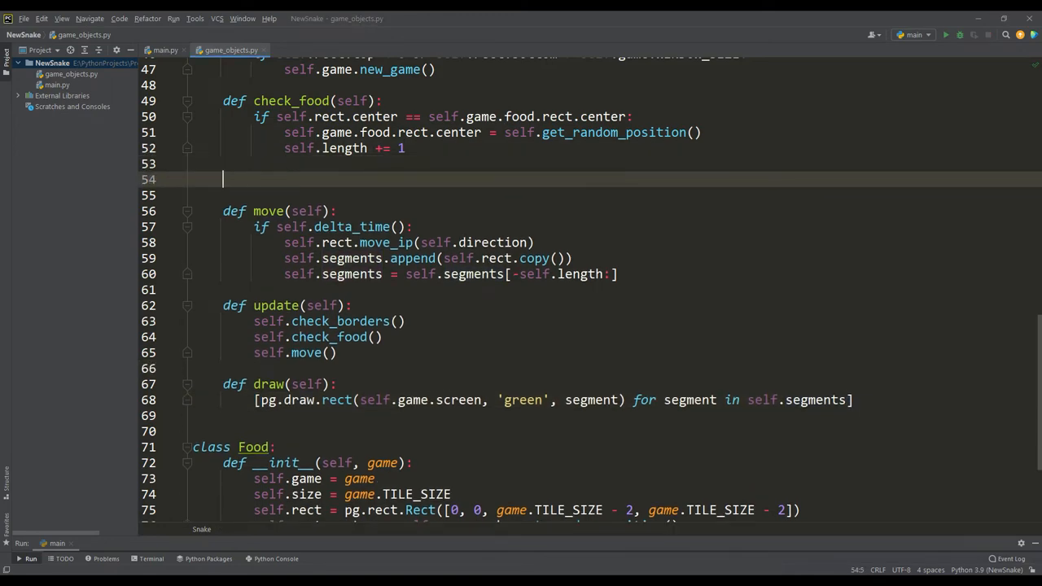
{"action": "type", "text": "def check_selfeating(self):"}
{"action": "type", "text": "if len(self.segments) != len(set(segment."}
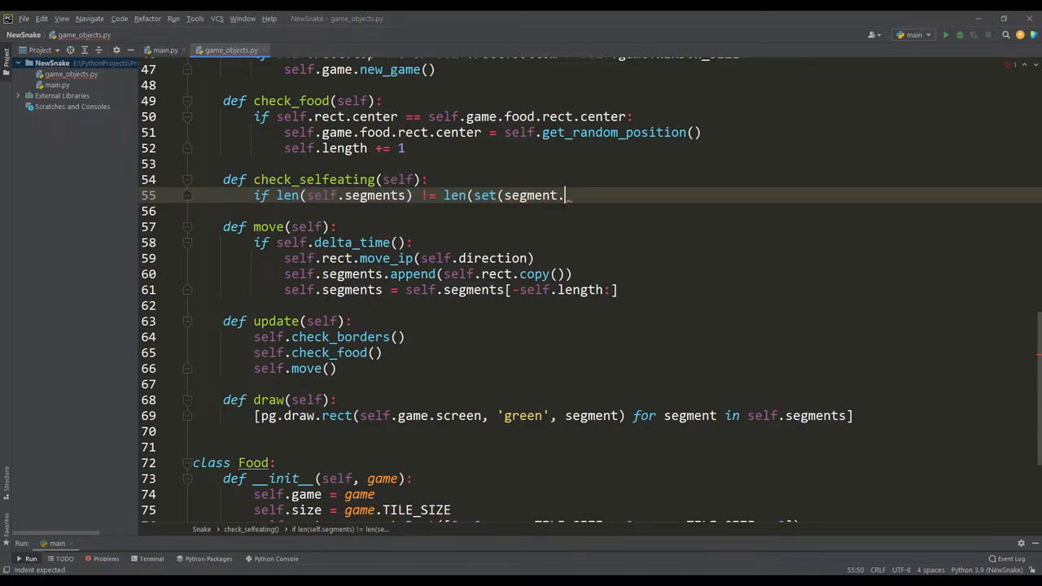
Step: Write check_selfeating comparing segment count to the set of centers calling new_game, call it in update, and run
{"action": "type", "text": "center for segment in self.segments)):"}
{"action": "type", "text": "self.game."}
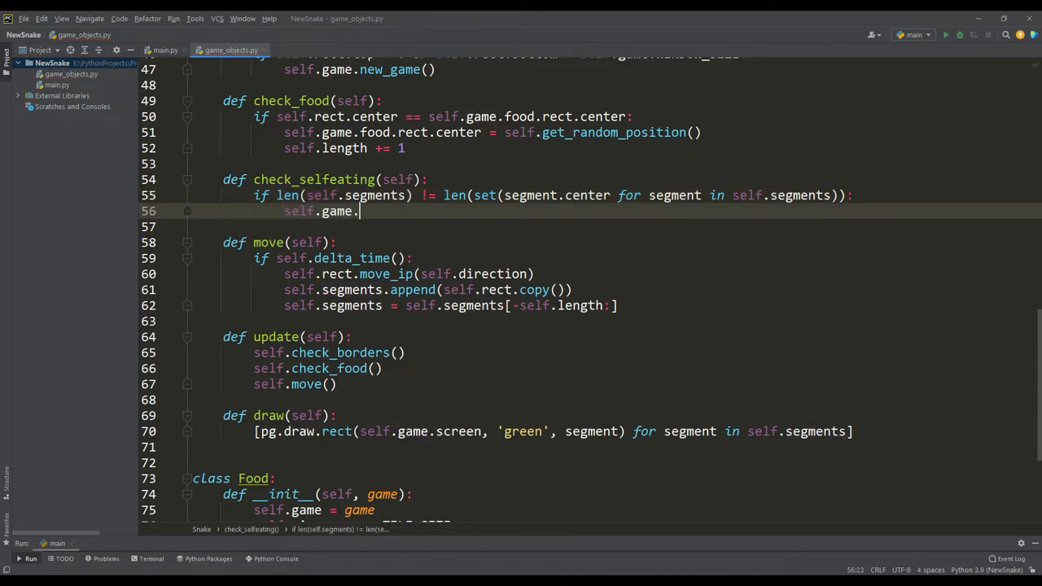
{"action": "type", "text": "new_game()"}
{"action": "type", "text": "self.check_selfeating()"}
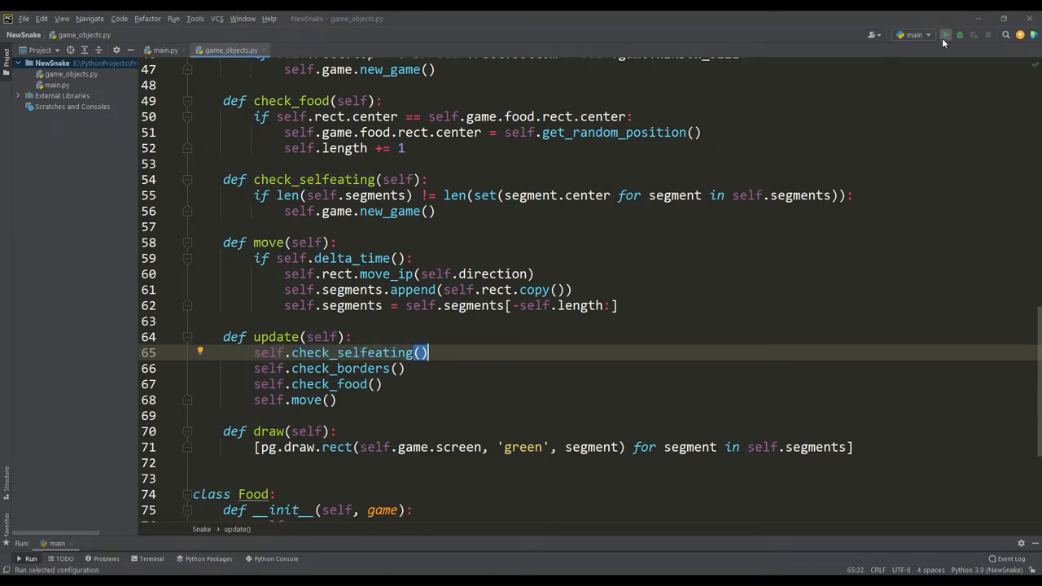
{"action": "left_click", "coordinate": [945, 34]}
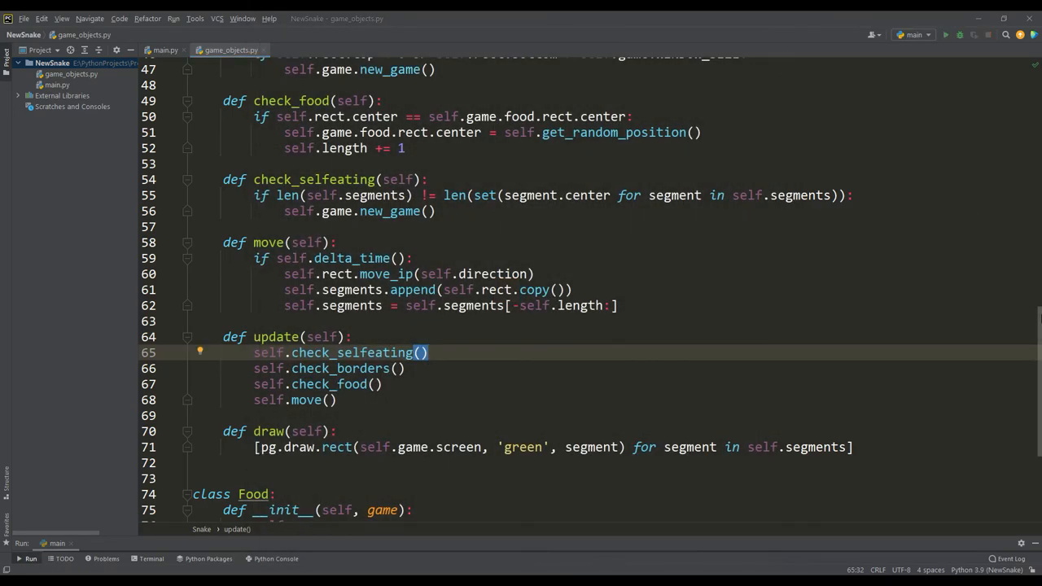
{"action": "scroll", "scroll_direction": "up", "scroll_amount": 3}
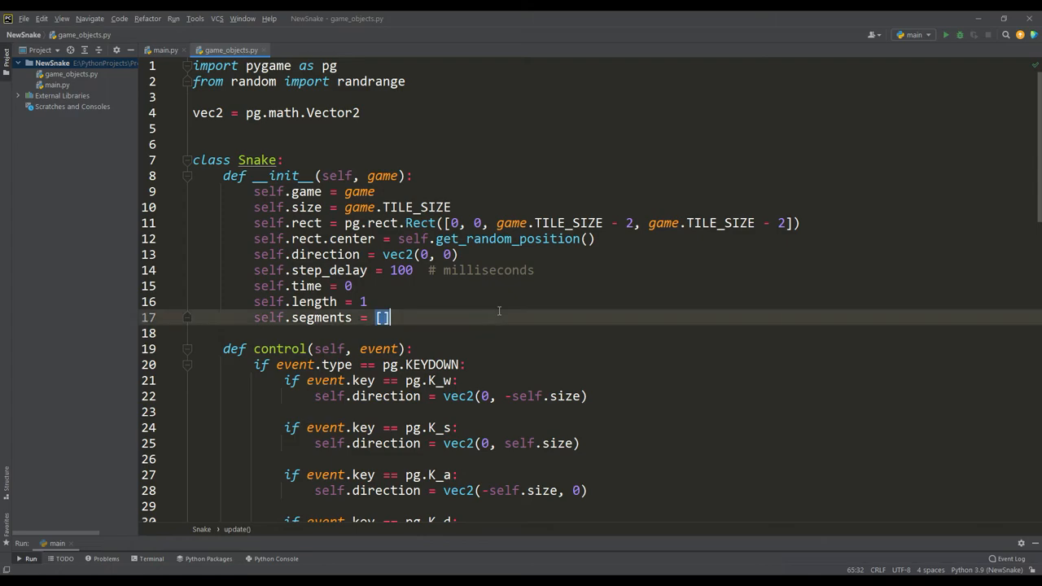
Step: Add a directions dict for K_w, K_s, K_a, K_d in __init__ and require self.directions[key] in each key check
{"action": "type", "text": "self.directions = {pg.K_w: 1, pg.K_s: 1,"}
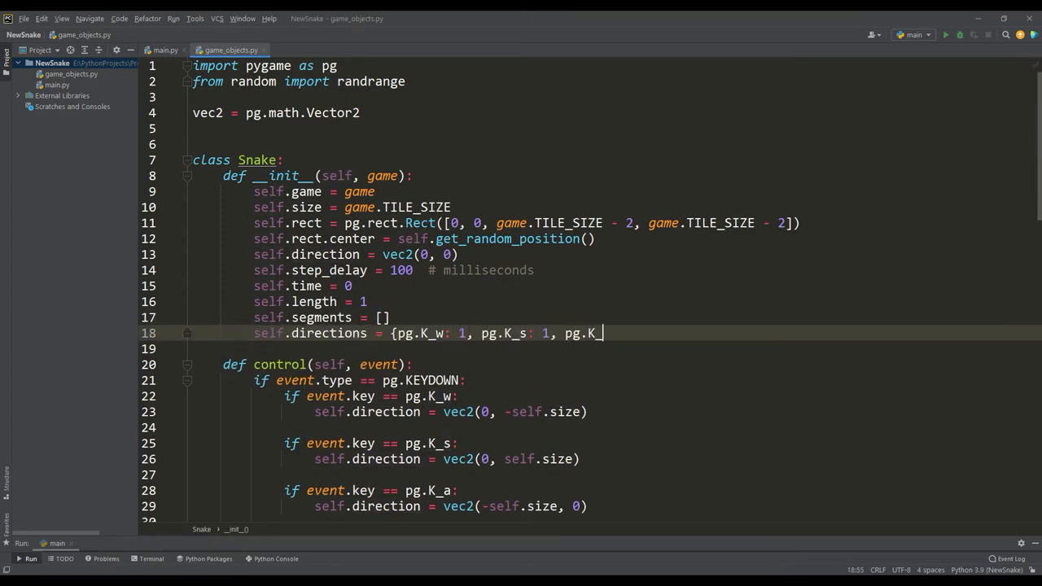
{"action": "type", "text": "pg.K_a: 1, pg.K_d: 1}"}
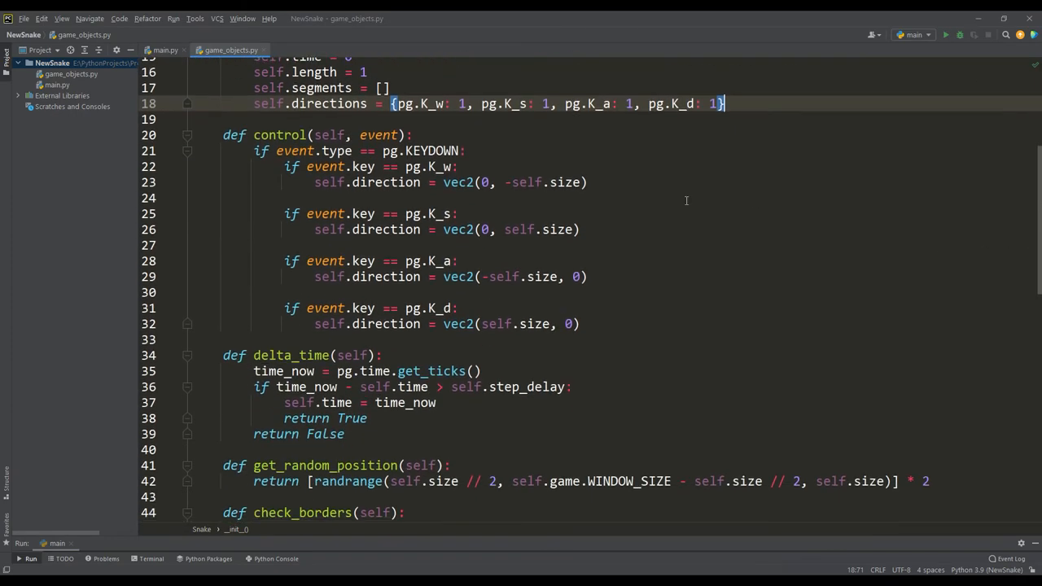
{"action": "type", "text": "and se"}
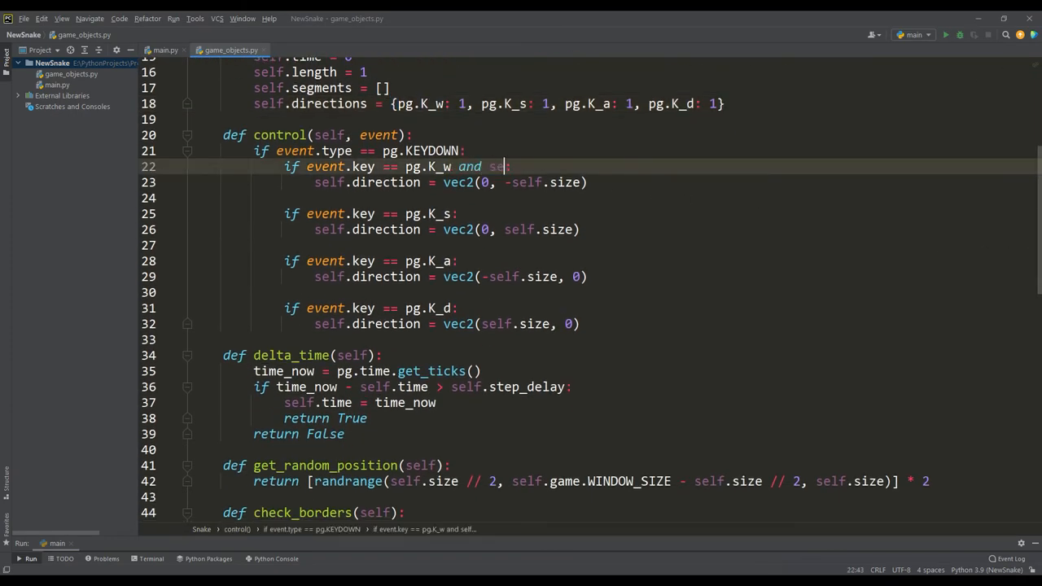
{"action": "type", "text": ".directions[pg.K_w]"}
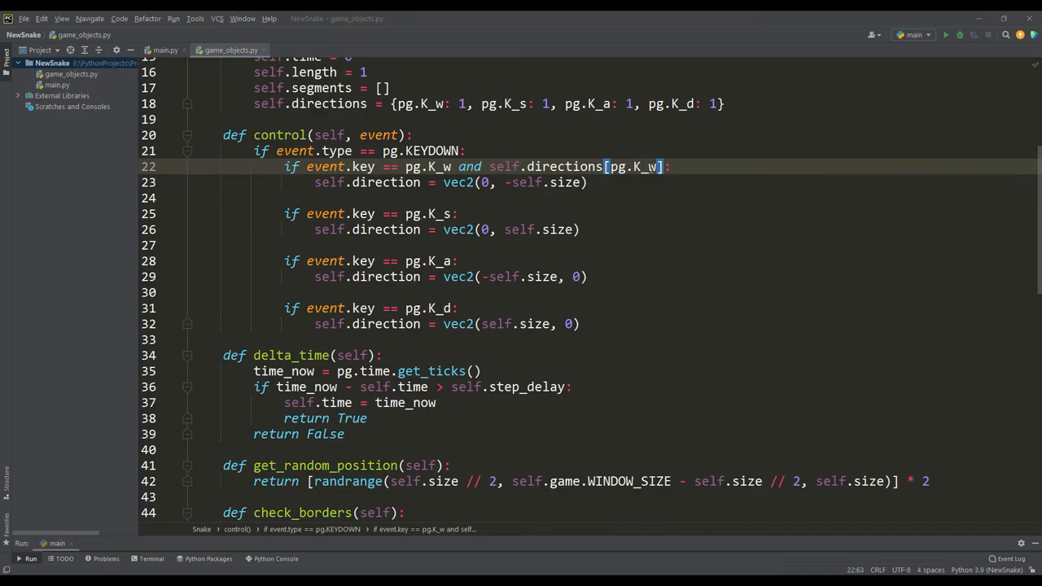
Step: Reset the directions dict after each turn so the opposite key is blocked
{"action": "key", "text": "enter"}
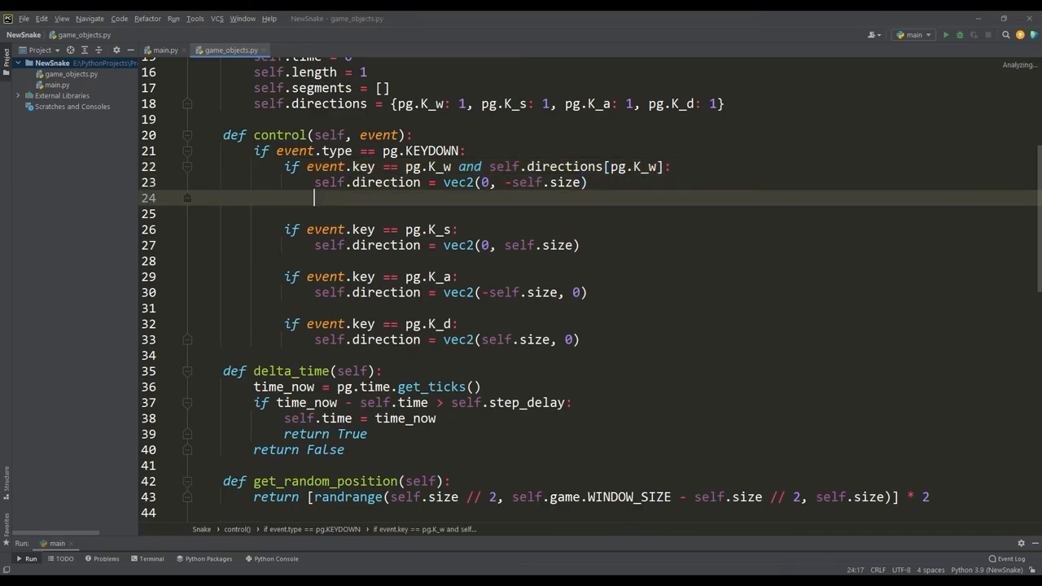
{"action": "type", "text": "self.directions = {pg.K_w: 1, pg.K_s: 0, pg.K_a: 1, pg.K_d: 1"}
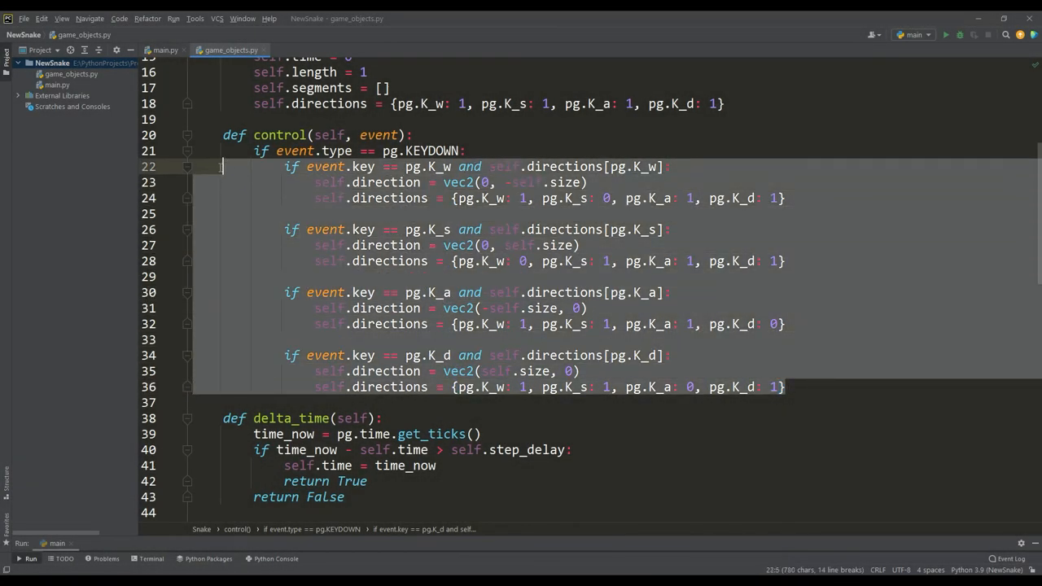
{"action": "left_click", "coordinate": [785, 387]}
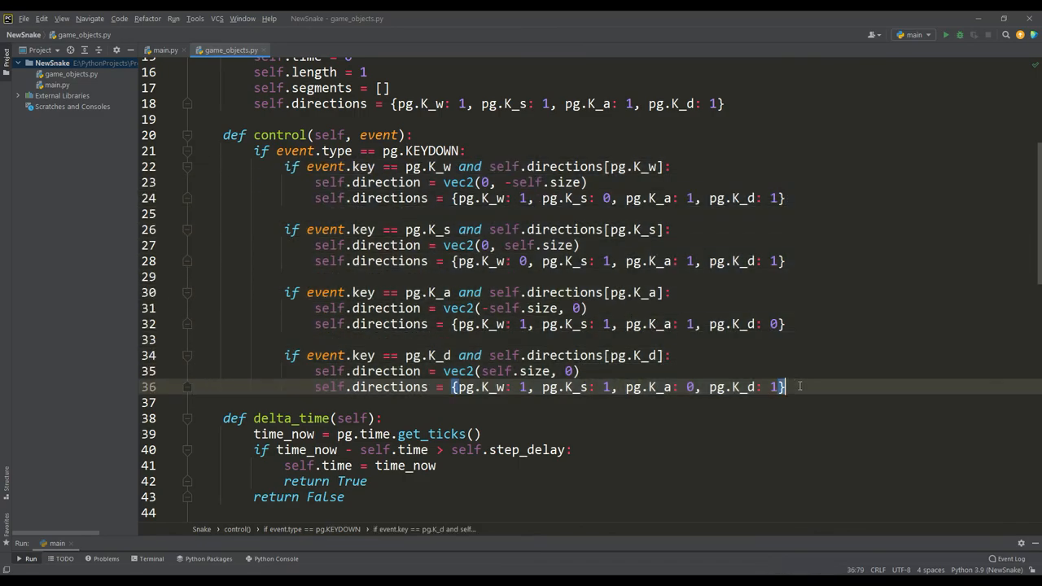